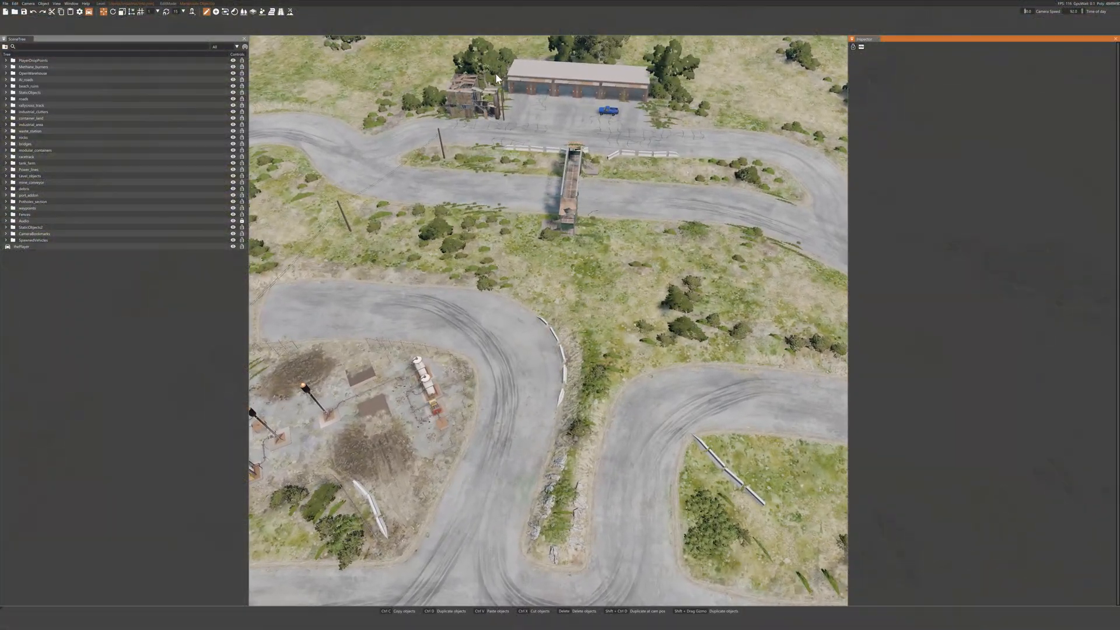
Step: Increase the UI scale in Editor Preferences and widen the 3D viewport by dragging its border
{"action": "left_click", "coordinate": [15, 4]}
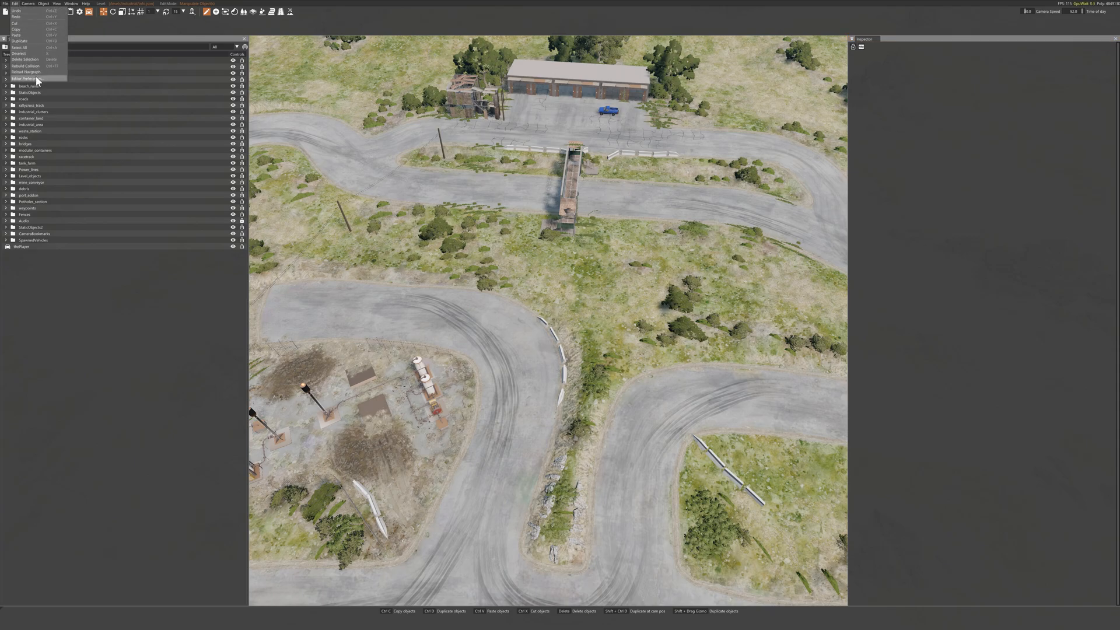
{"action": "left_click", "coordinate": [27, 78]}
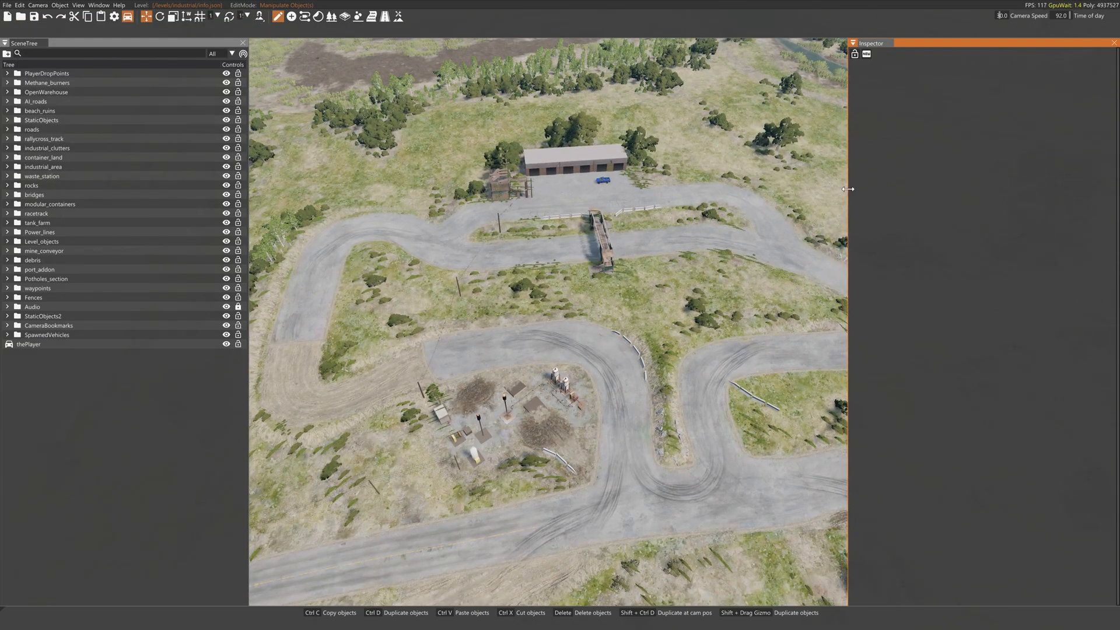
{"action": "left_click_drag", "start_coordinate": [850, 189], "coordinate": [932, 189]}
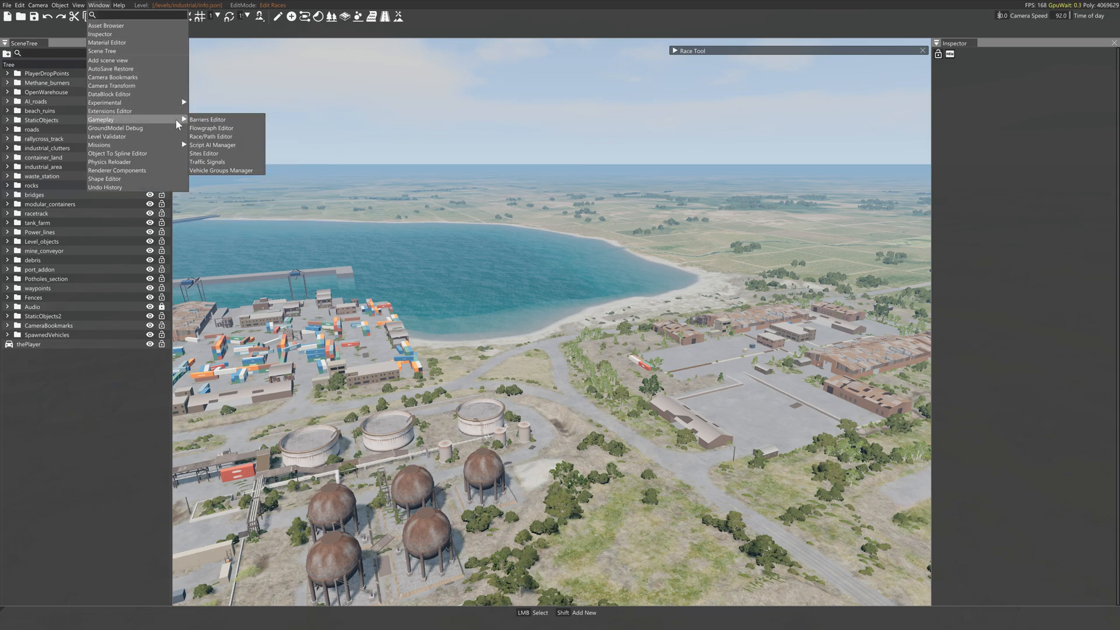
Step: Create a new mission named Tutorialrace from the Mission Editor's File > New
{"action": "left_click", "coordinate": [99, 145]}
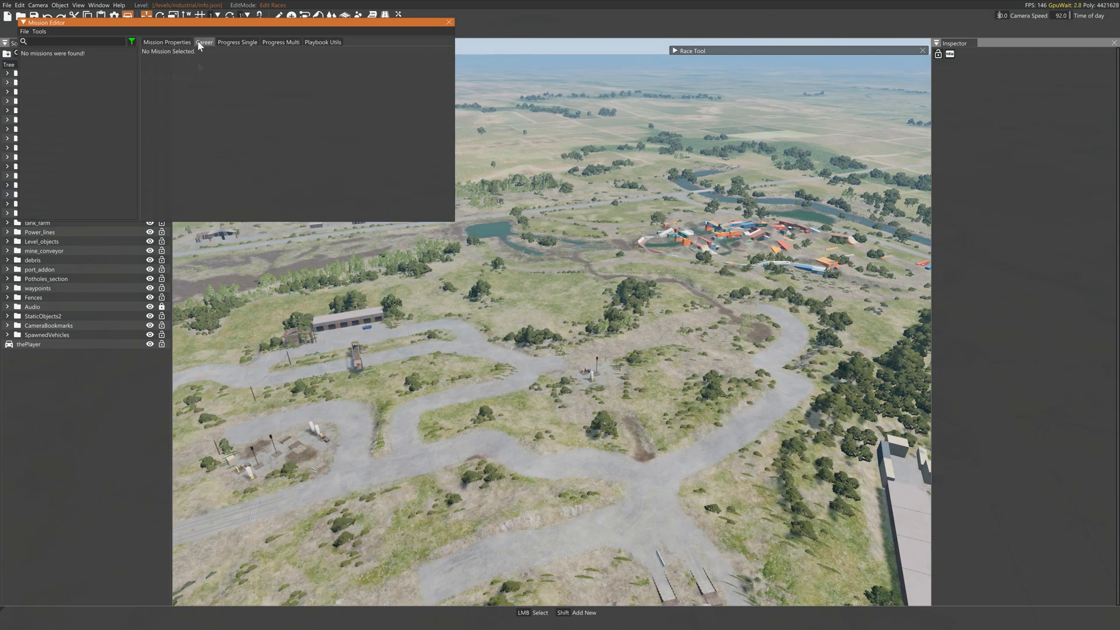
{"action": "left_click", "coordinate": [132, 42]}
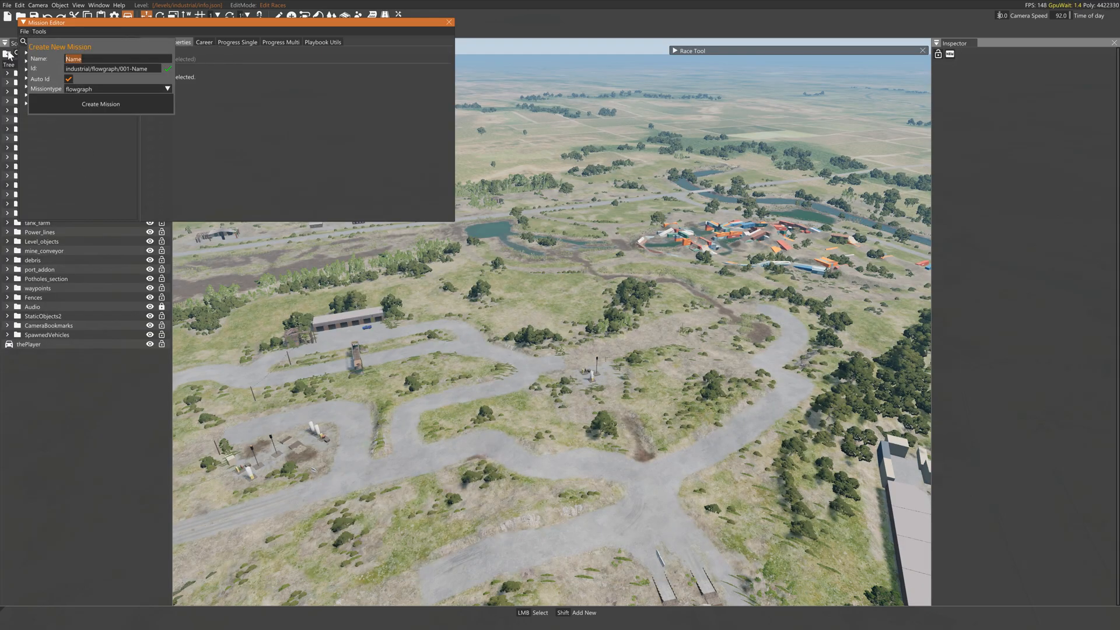
{"action": "type", "text": "Tutorialrace"}
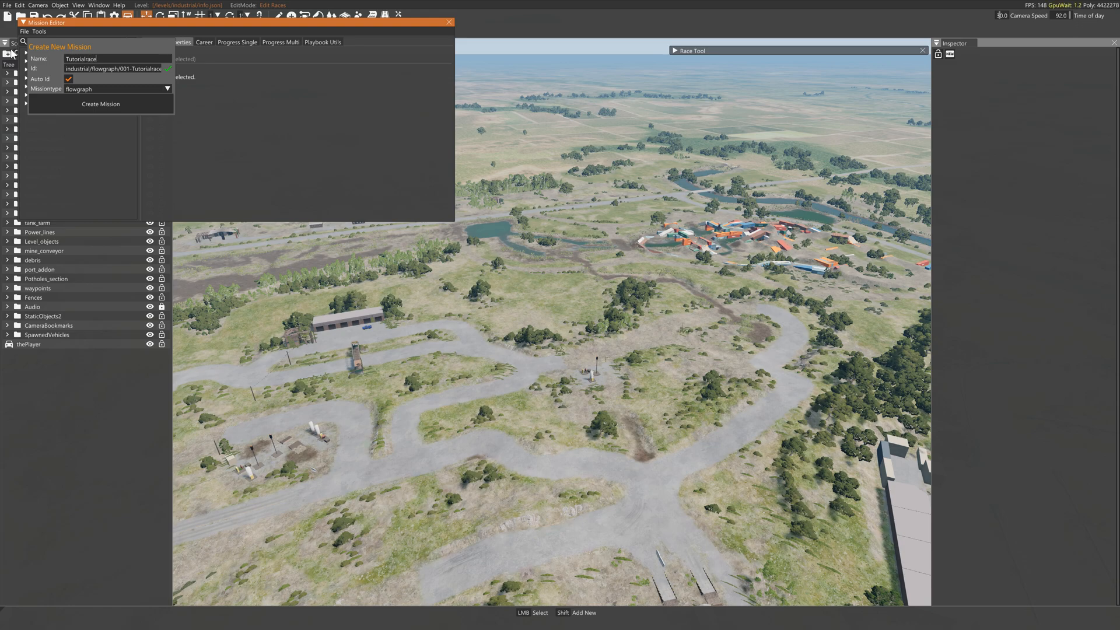
{"action": "left_click", "coordinate": [168, 88]}
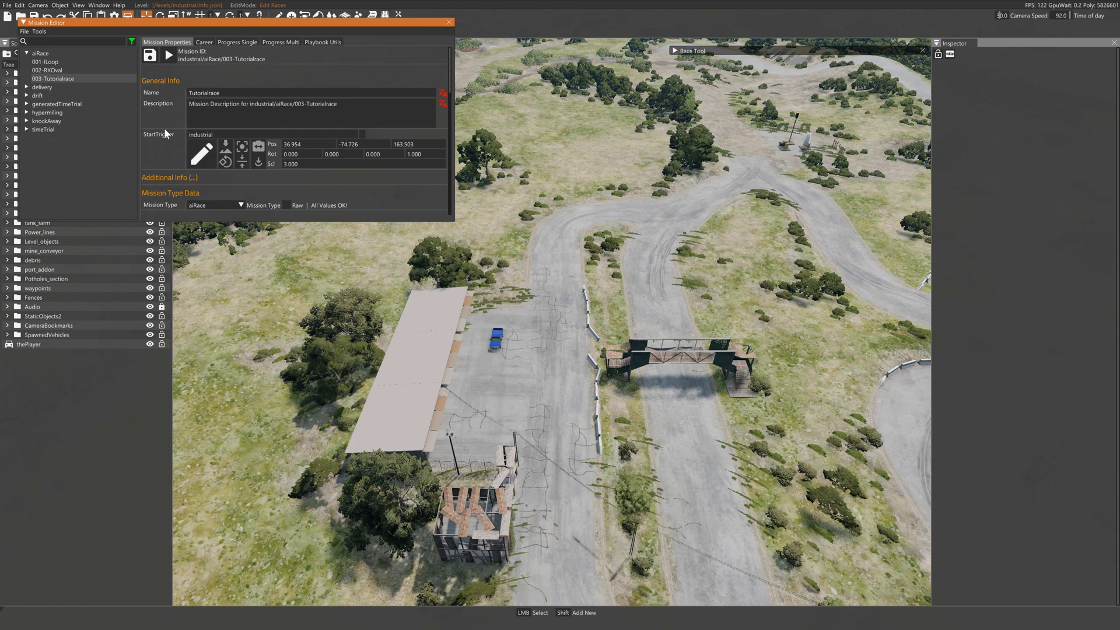
Step: Place the start trigger on the parking lot, set Number of Laps to 3 and enable Smart Start Placement
{"action": "left_click", "coordinate": [202, 154]}
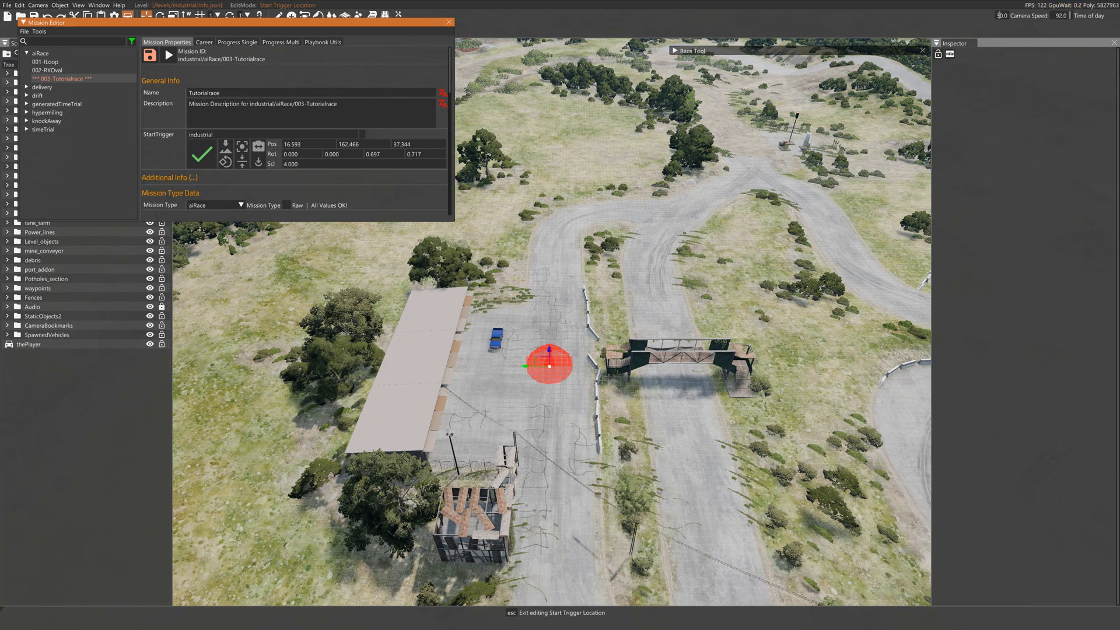
{"action": "left_click", "coordinate": [201, 154]}
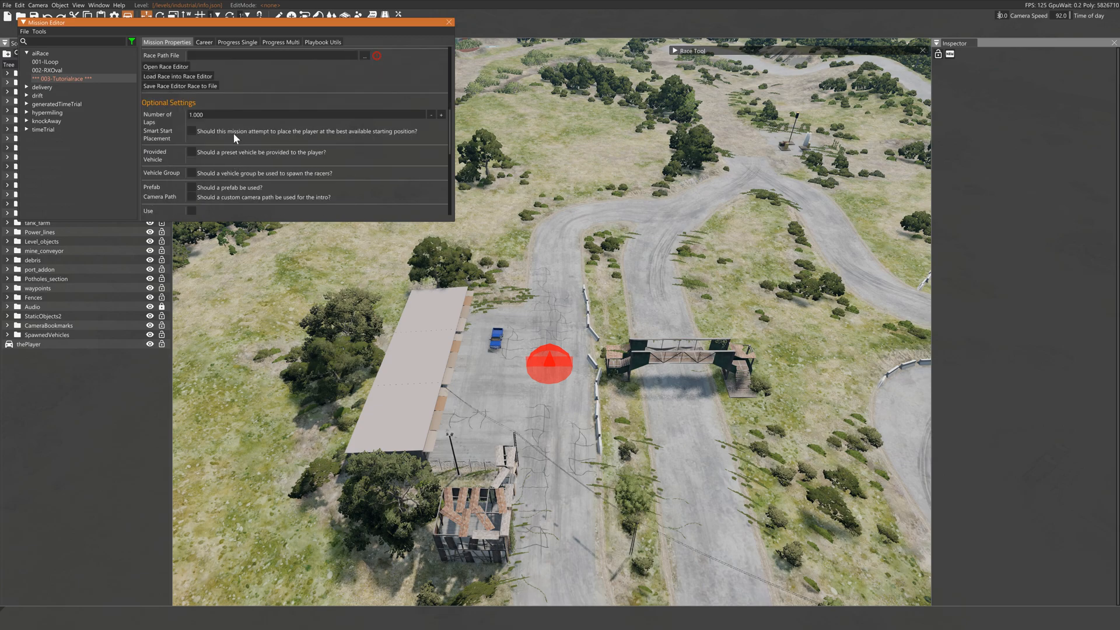
{"action": "left_click", "coordinate": [441, 114]}
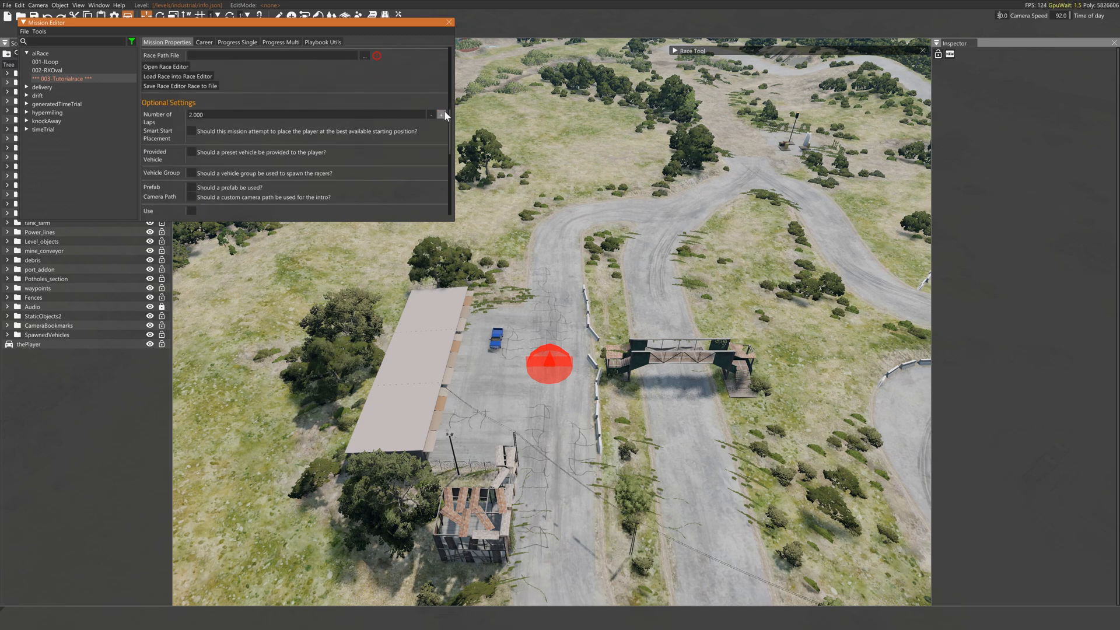
{"action": "left_click", "coordinate": [441, 114]}
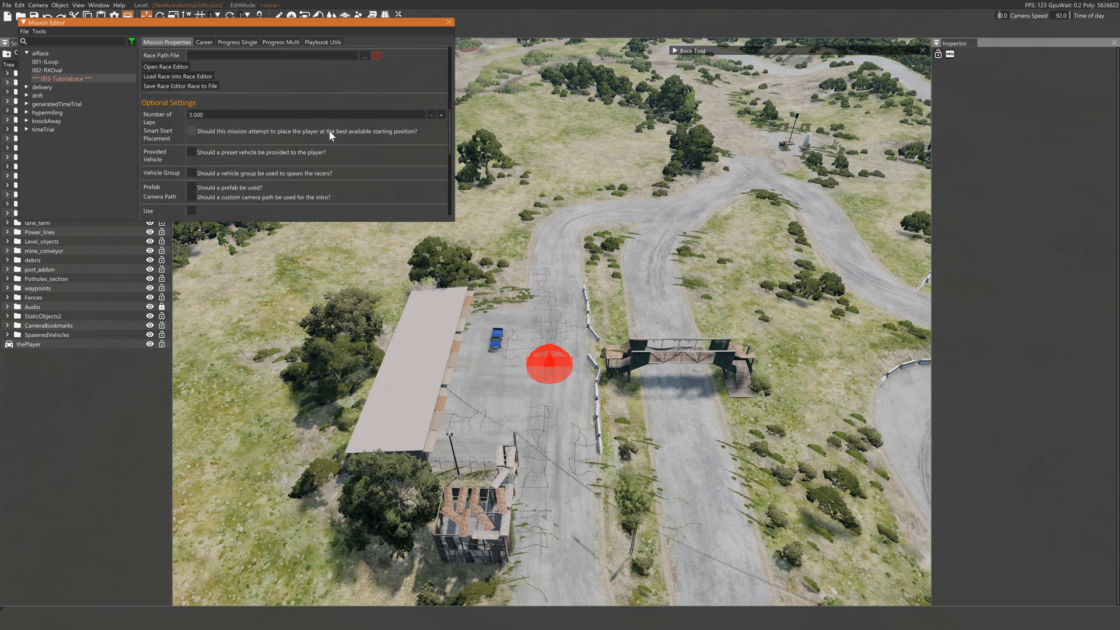
{"action": "left_click", "coordinate": [192, 132]}
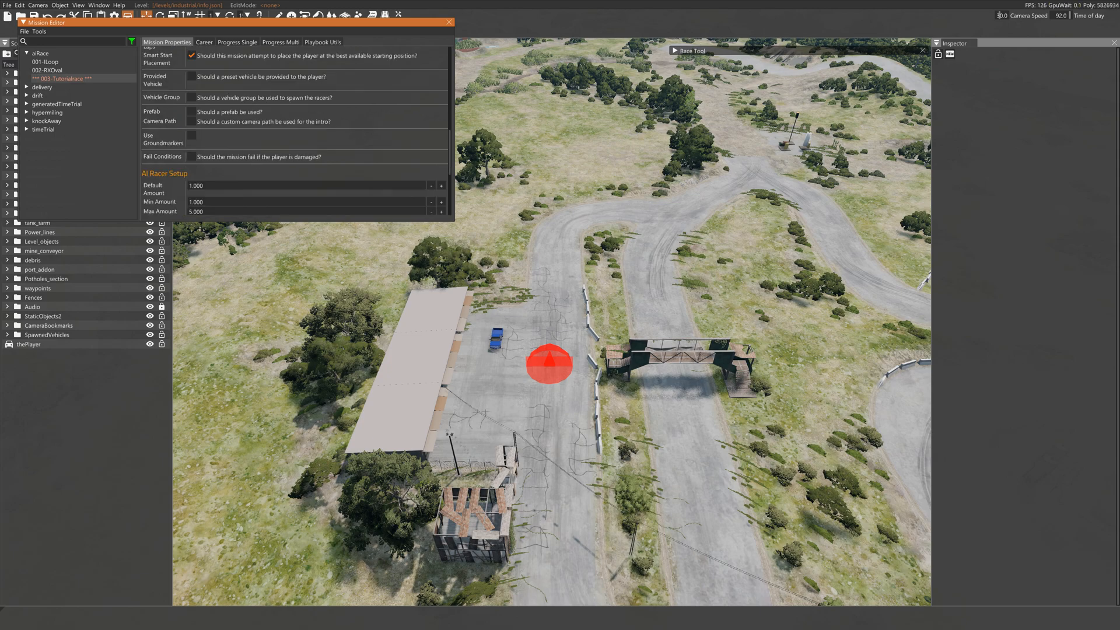
{"action": "scroll", "scroll_direction": "down", "scroll_amount": 3}
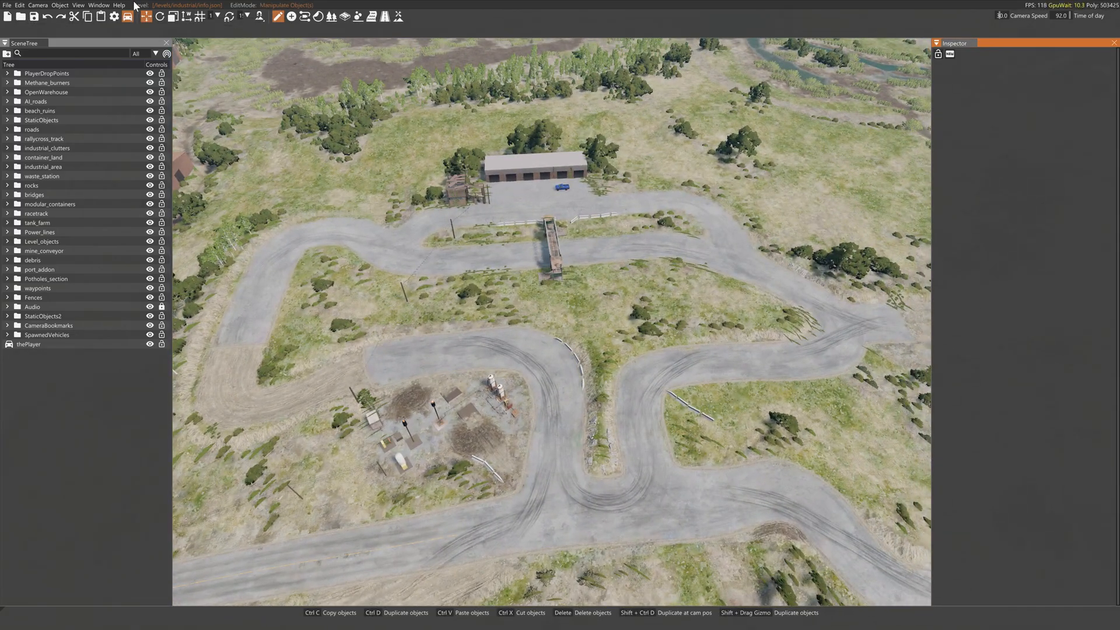
Step: Start a fresh race path in the Race/Path Editor and add the first node at the bridge
{"action": "left_click", "coordinate": [98, 4]}
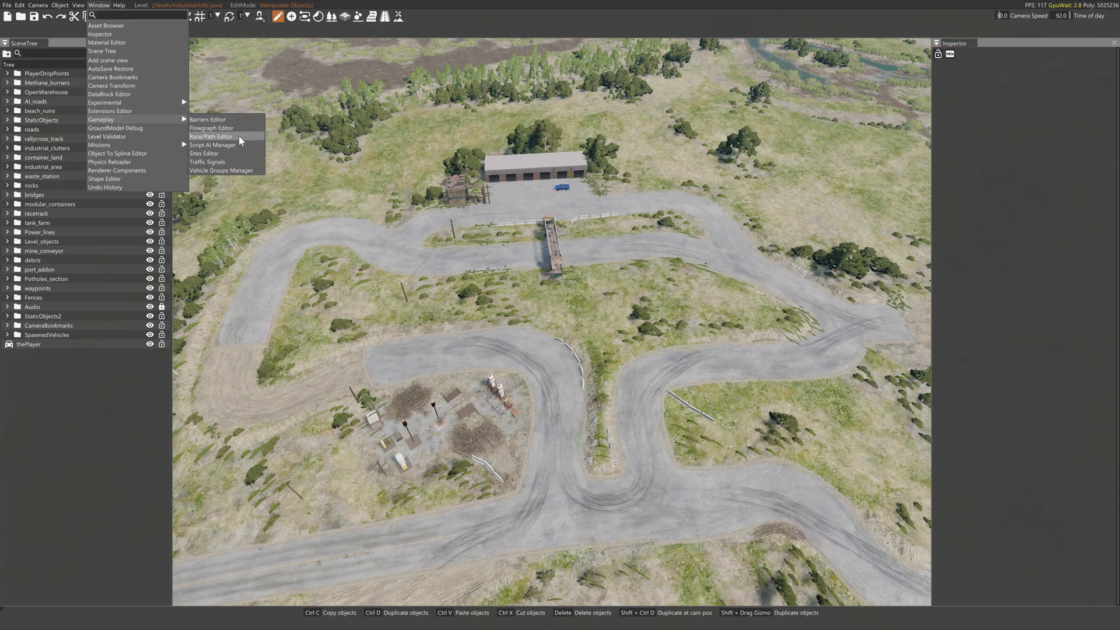
{"action": "left_click", "coordinate": [210, 136]}
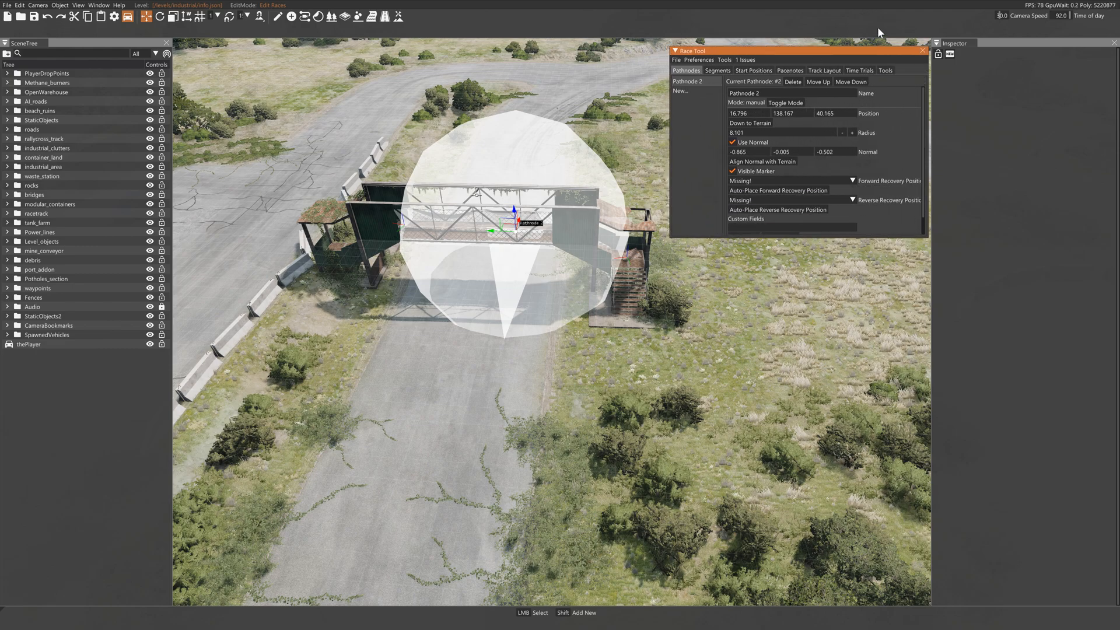
{"action": "left_click", "coordinate": [792, 81]}
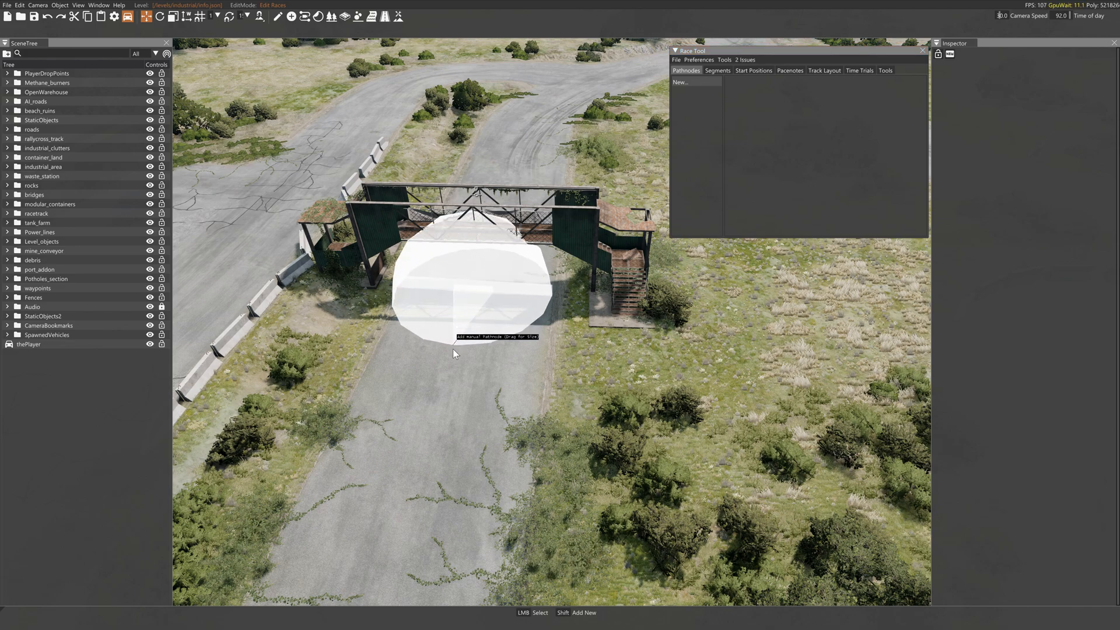
{"action": "left_click", "coordinate": [471, 300]}
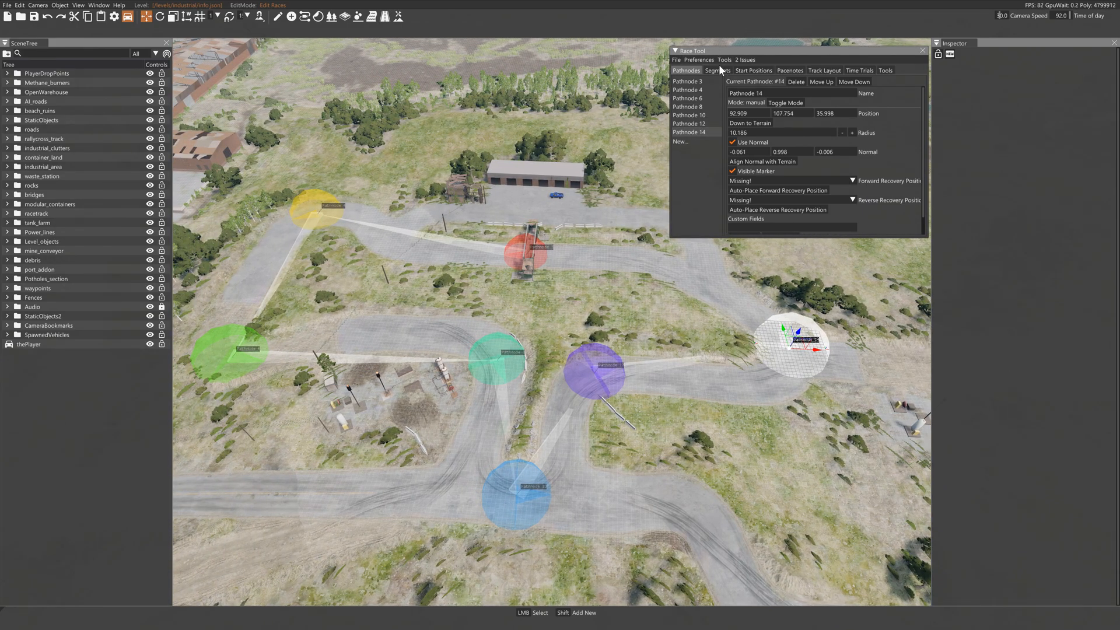
Step: Create a closing segment from Pathnode 14 to Pathnode 2 in the Segments list
{"action": "left_click", "coordinate": [717, 71]}
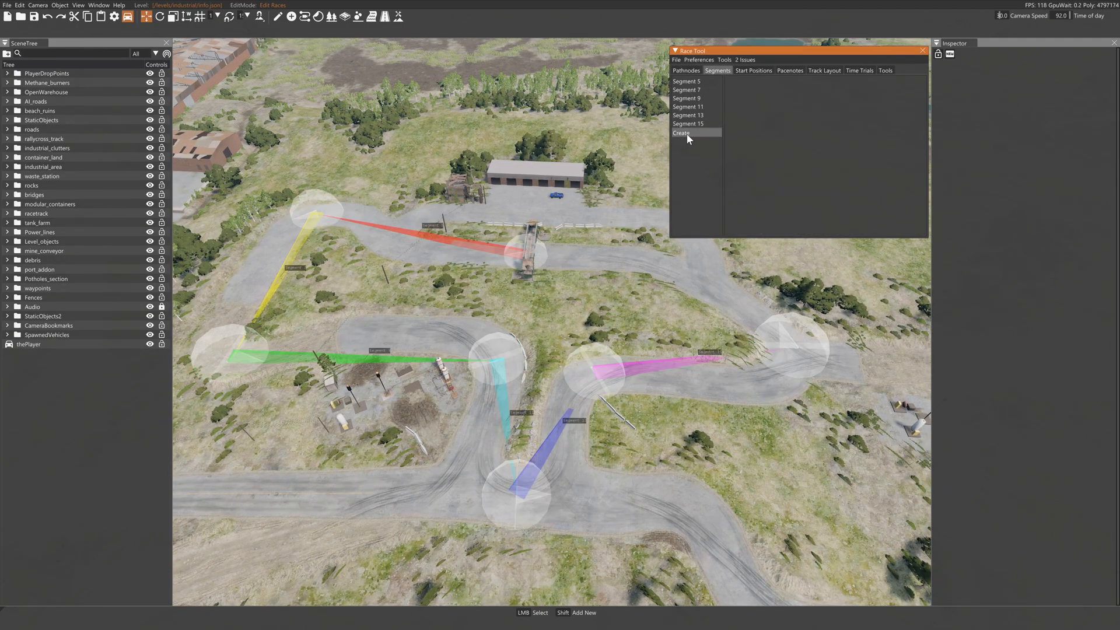
{"action": "left_click", "coordinate": [680, 133]}
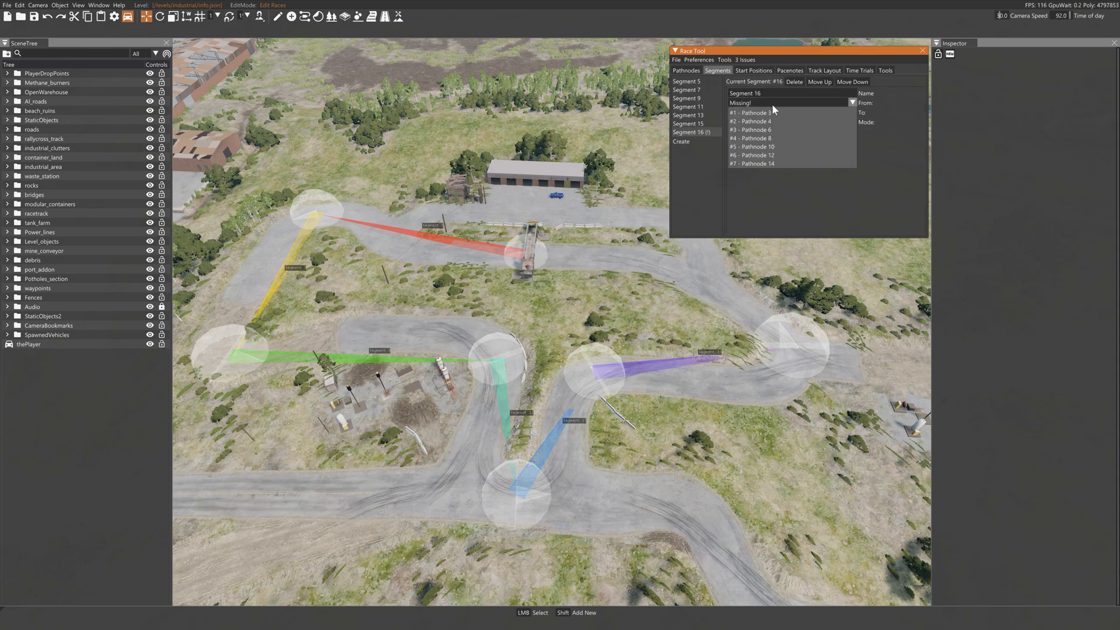
{"action": "left_click", "coordinate": [753, 163]}
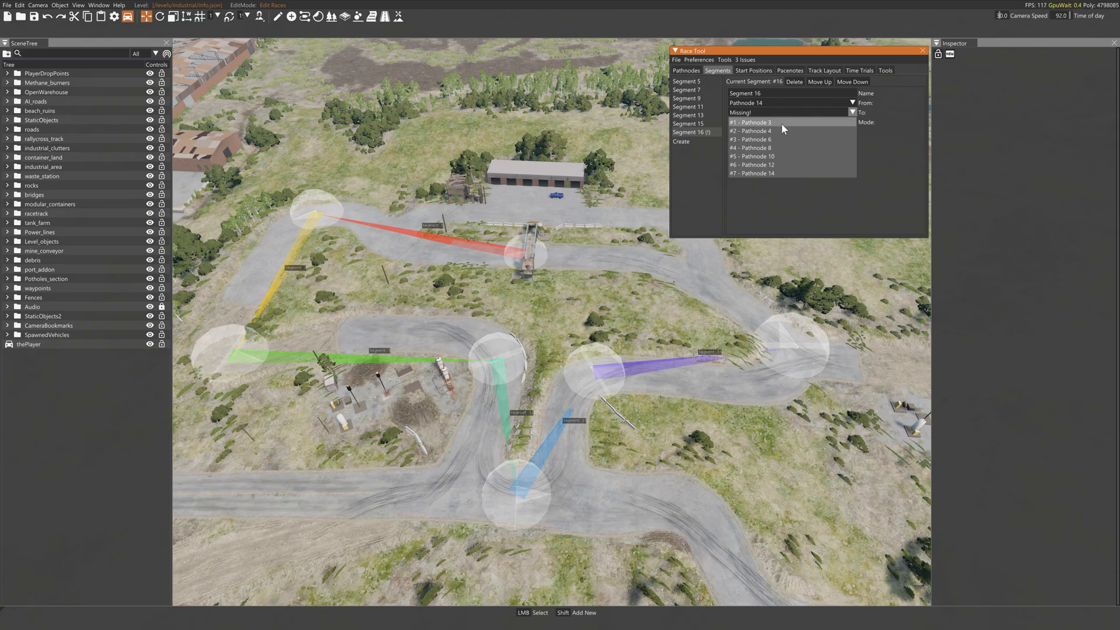
{"action": "left_click", "coordinate": [750, 122]}
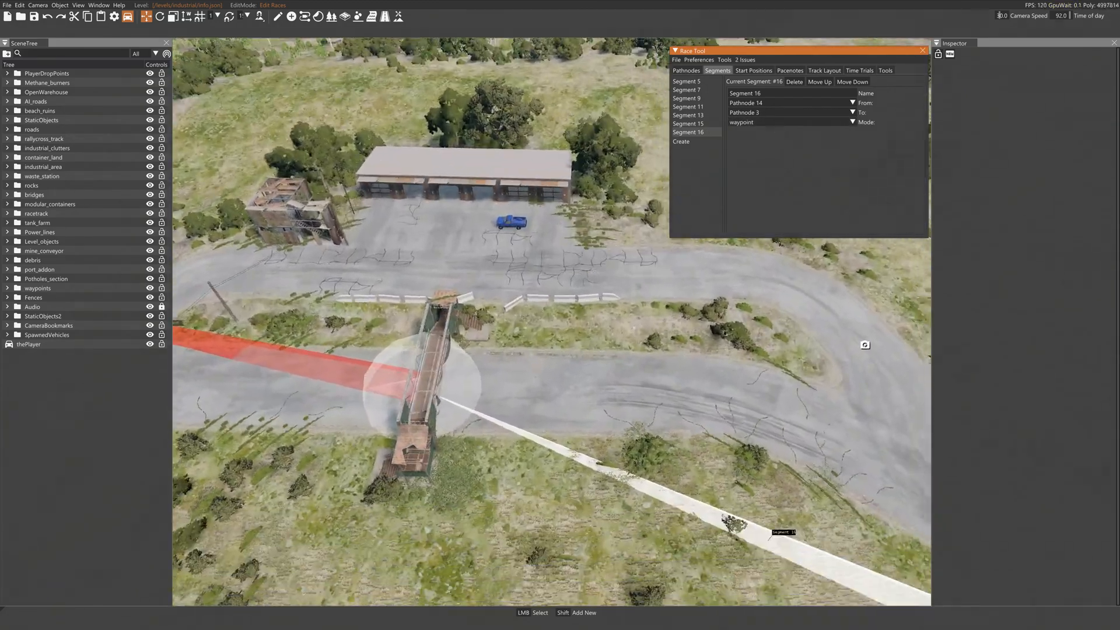
{"action": "left_click", "coordinate": [753, 70]}
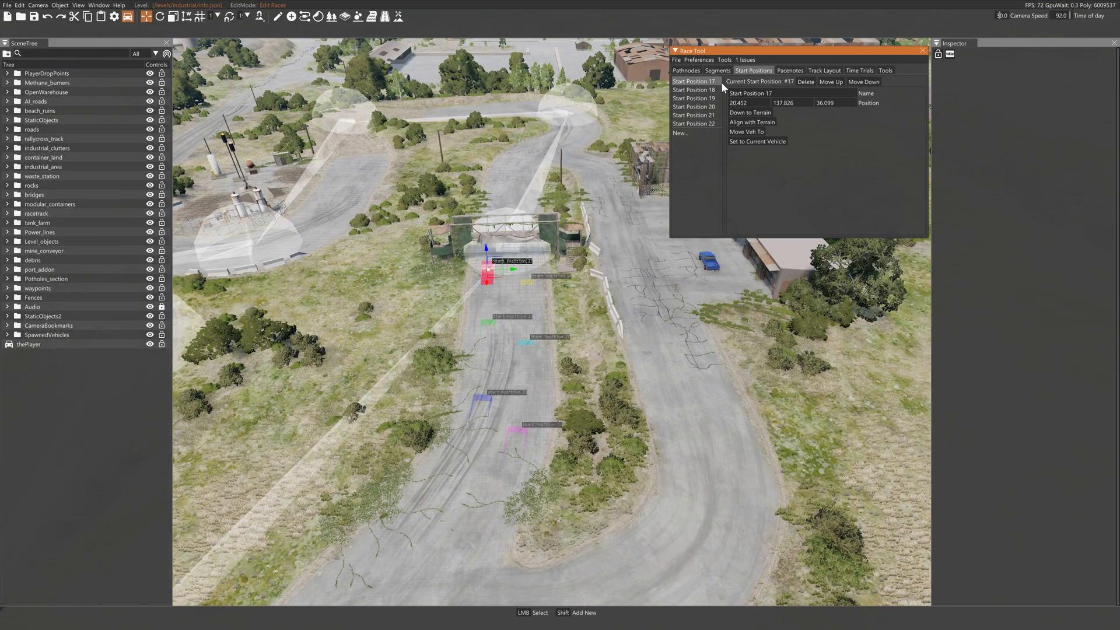
Step: Rename each remaining start position in sequence as Racer Start 4, Racer Start 5 and onward
{"action": "type", "text": "Racer Start"}
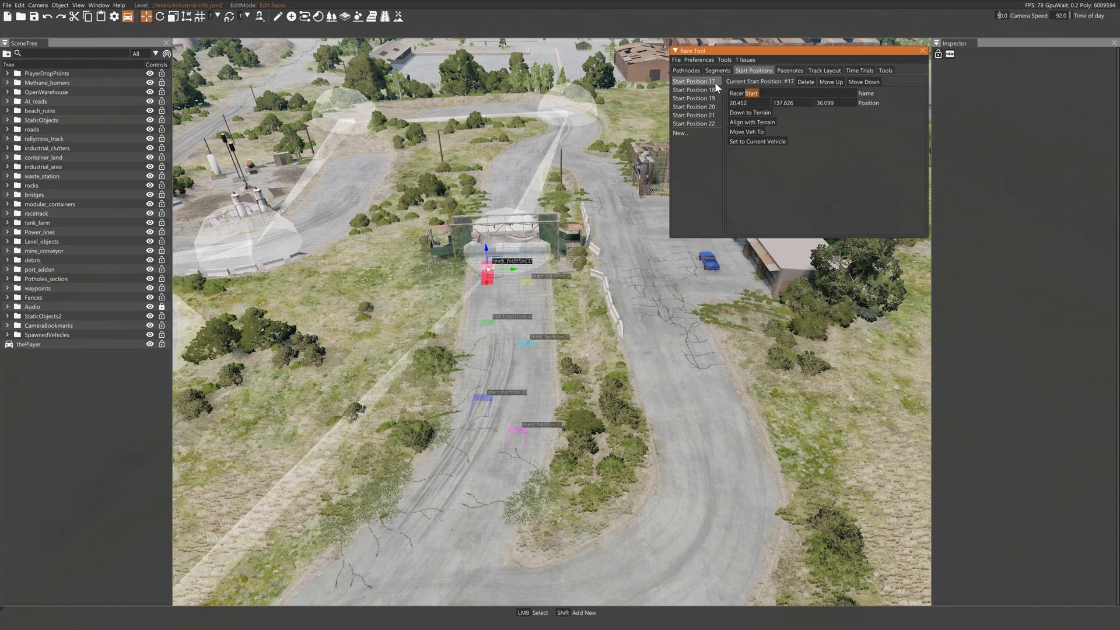
{"action": "left_click", "coordinate": [693, 90]}
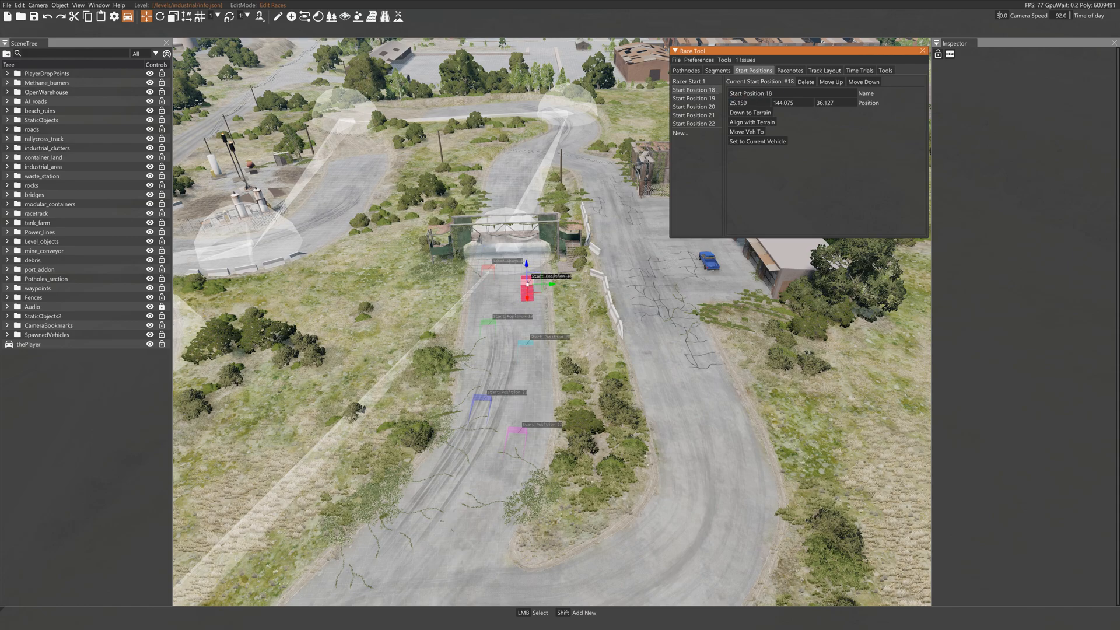
{"action": "left_click", "coordinate": [692, 90]}
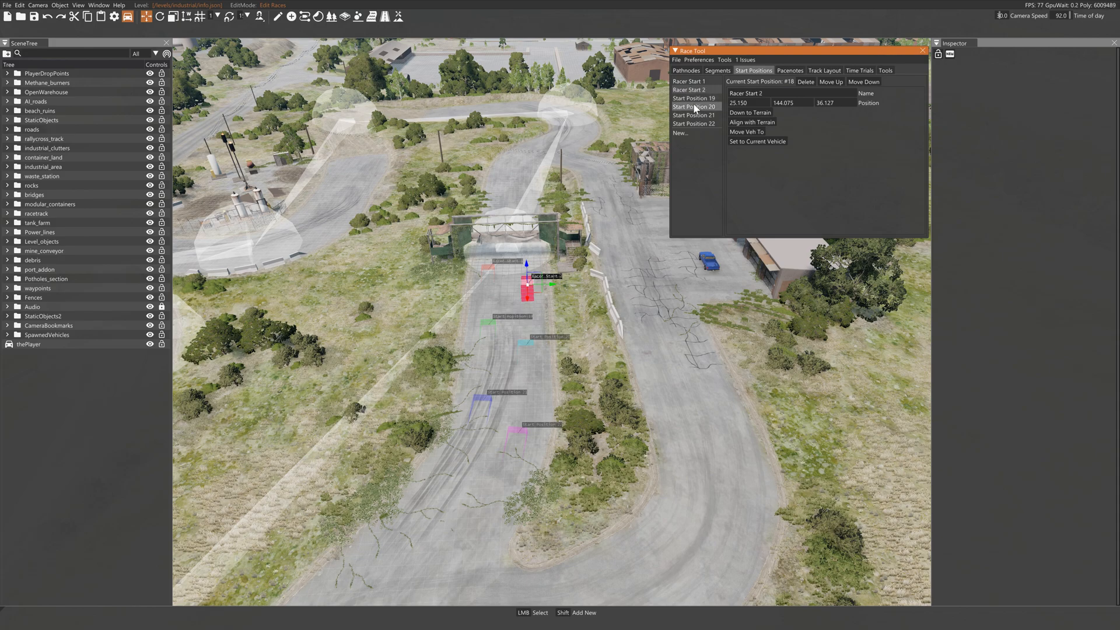
{"action": "left_click", "coordinate": [693, 106]}
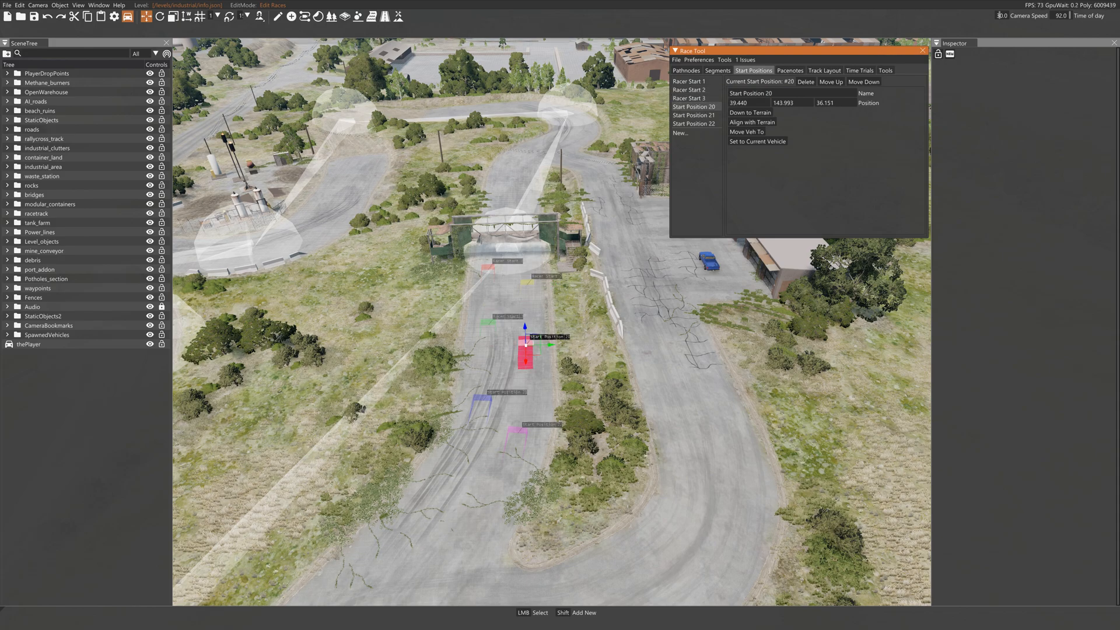
{"action": "left_click", "coordinate": [693, 116]}
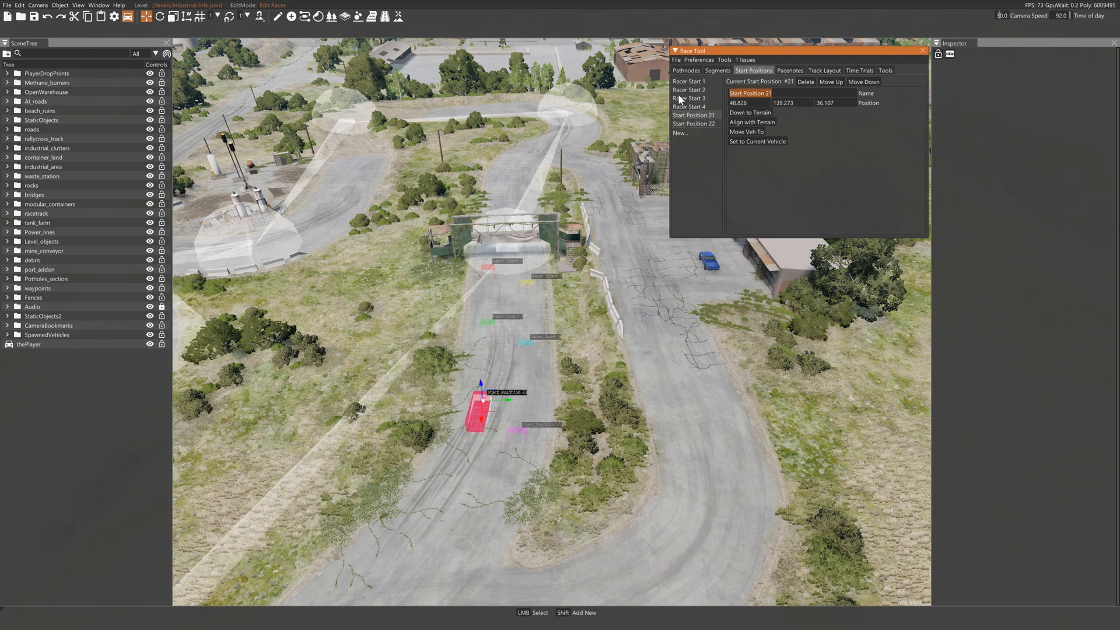
{"action": "left_click", "coordinate": [693, 123]}
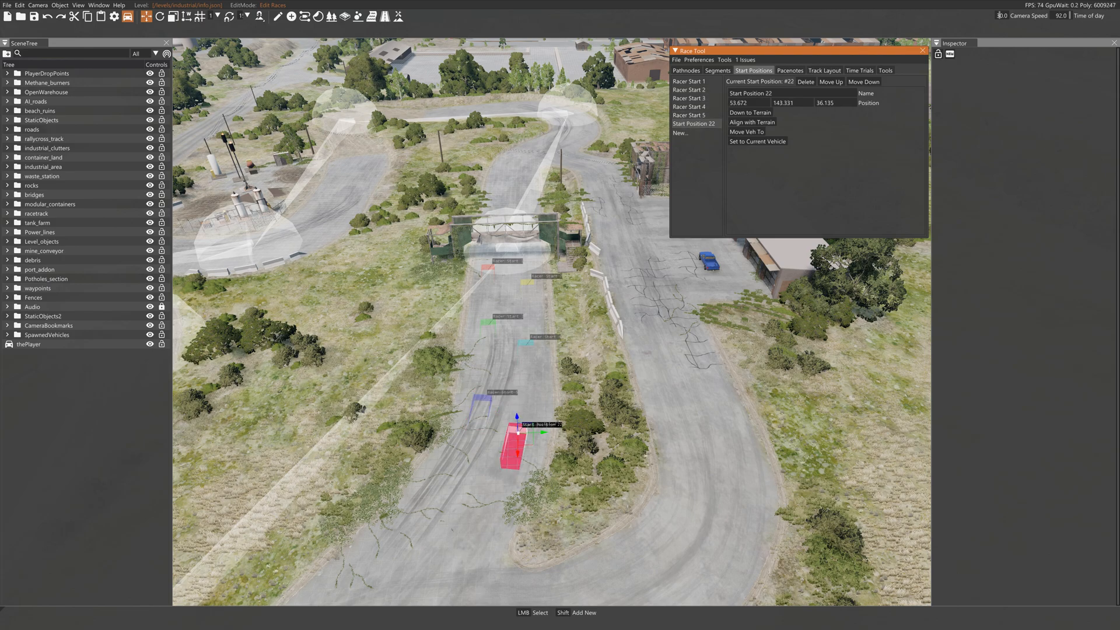
{"action": "left_click", "coordinate": [825, 70]}
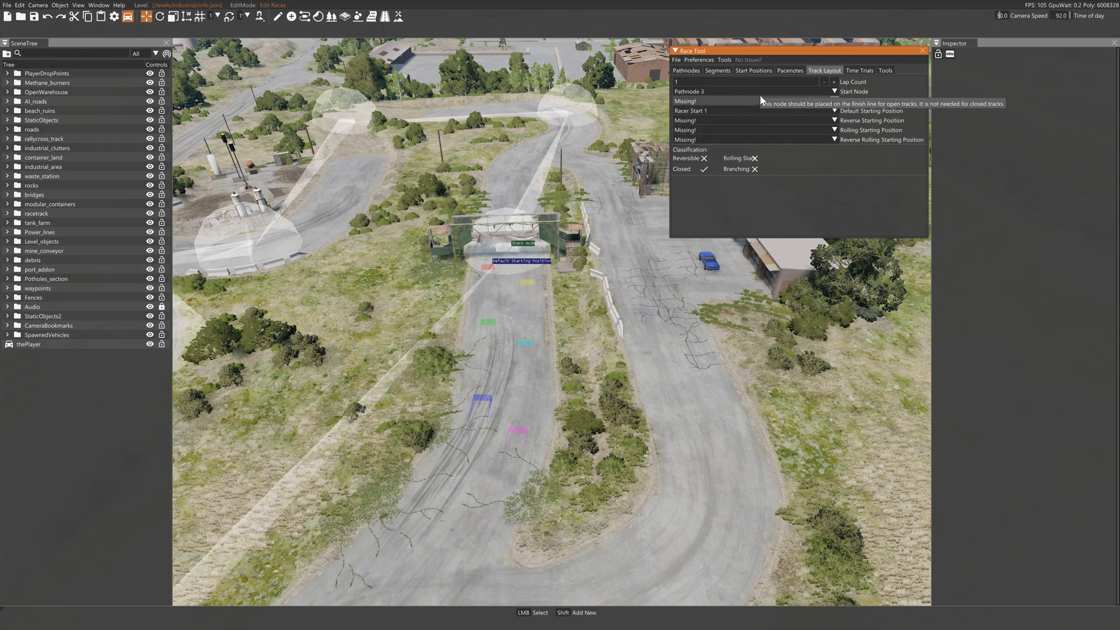
{"action": "mouse_move", "coordinate": [835, 86]}
{"action": "type", "text": "3"}
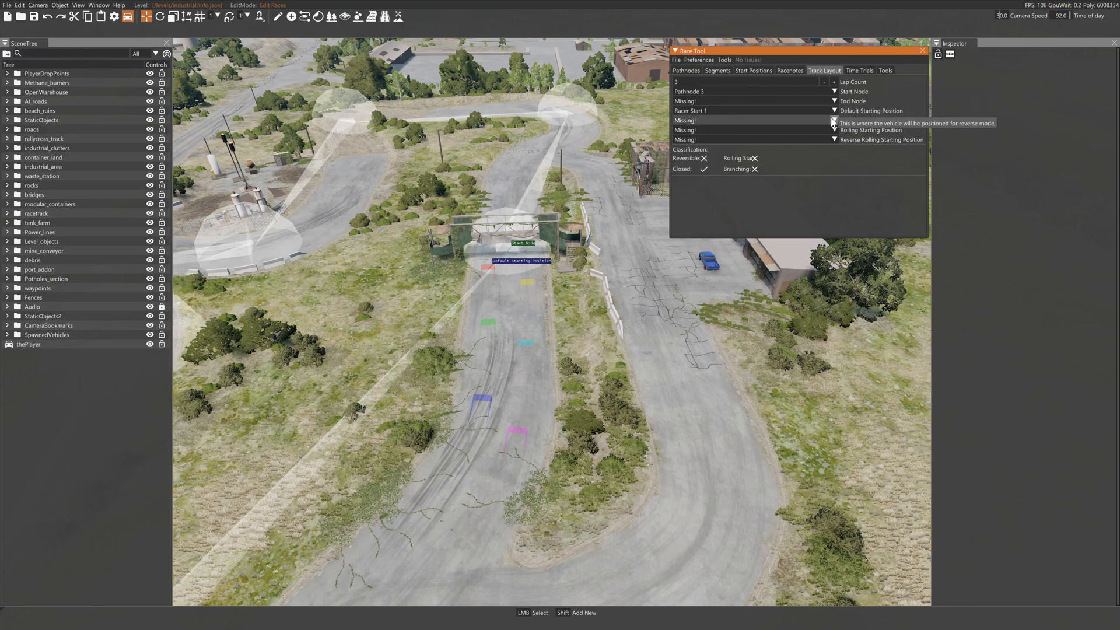
Step: Set the track layout's Lap Count to 3
{"action": "left_click", "coordinate": [835, 120]}
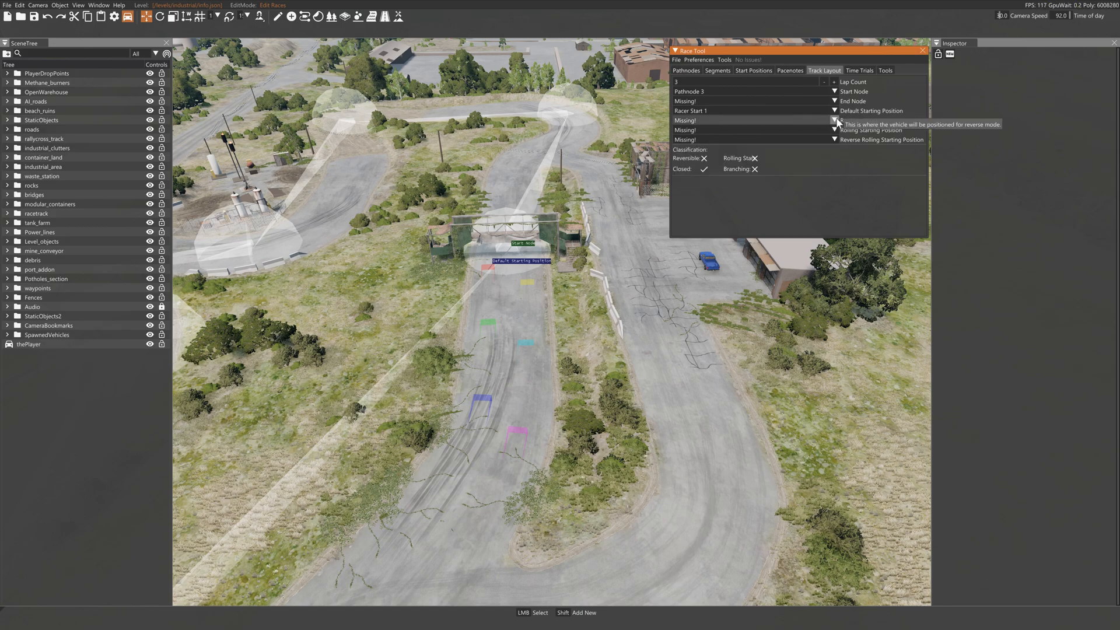
{"action": "mouse_move", "coordinate": [868, 81]}
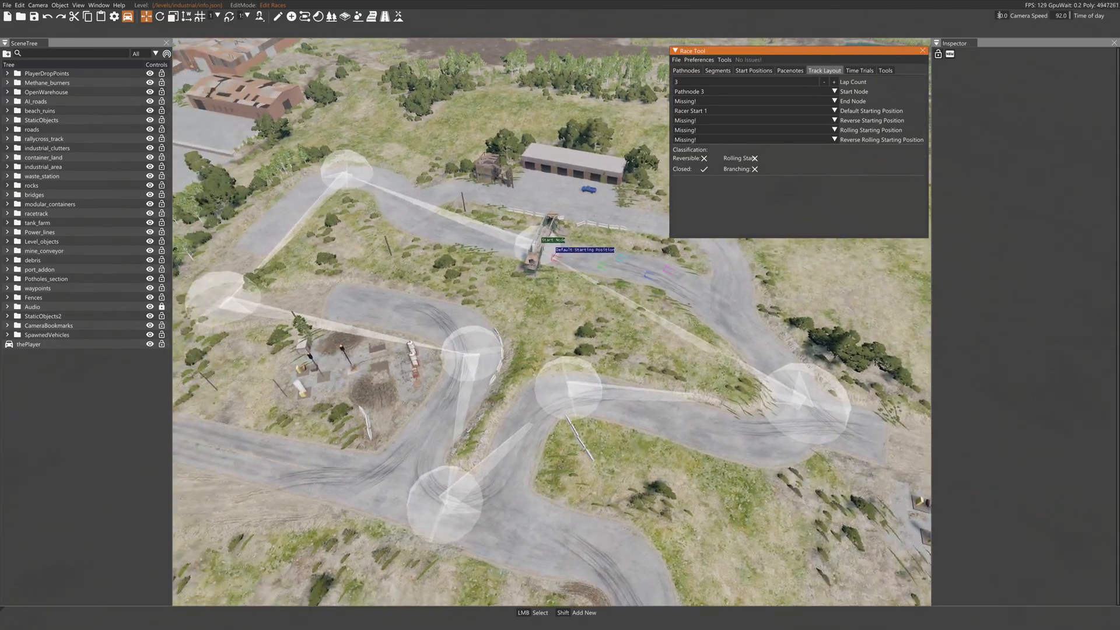
Step: Enable Show AI Route in the Race Tool preferences to preview the route, then disable it
{"action": "left_click", "coordinate": [699, 59]}
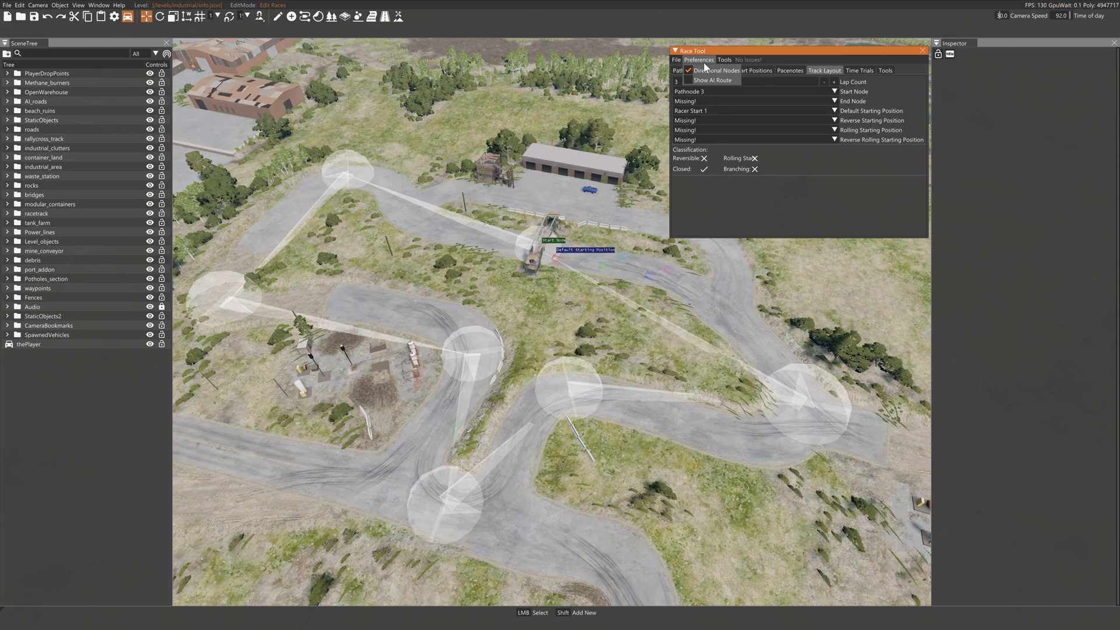
{"action": "left_click", "coordinate": [689, 81]}
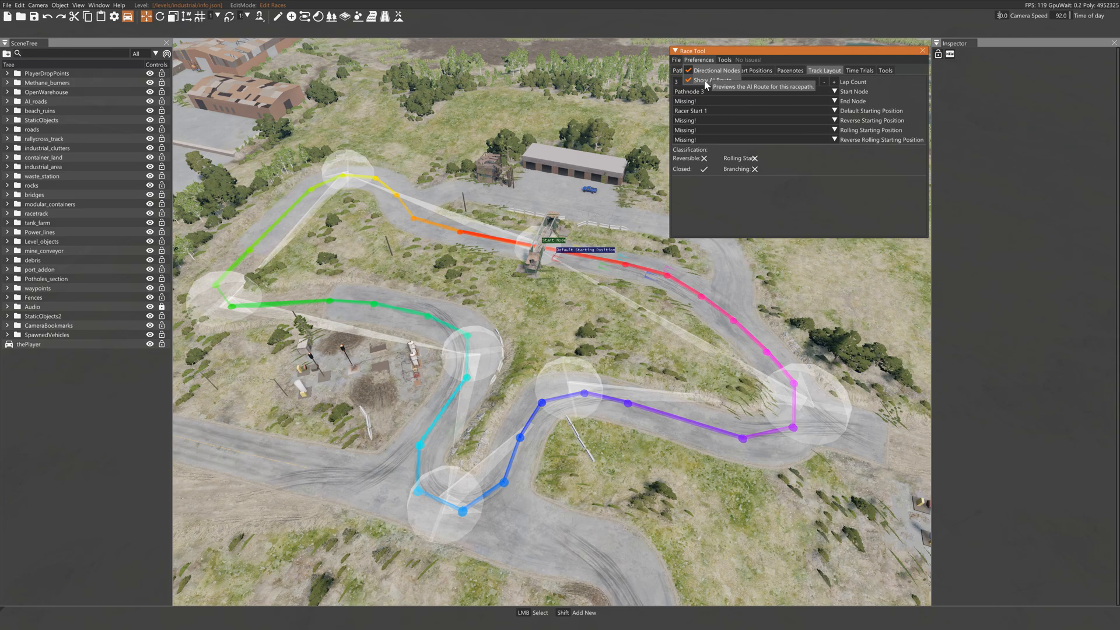
{"action": "left_click", "coordinate": [688, 80]}
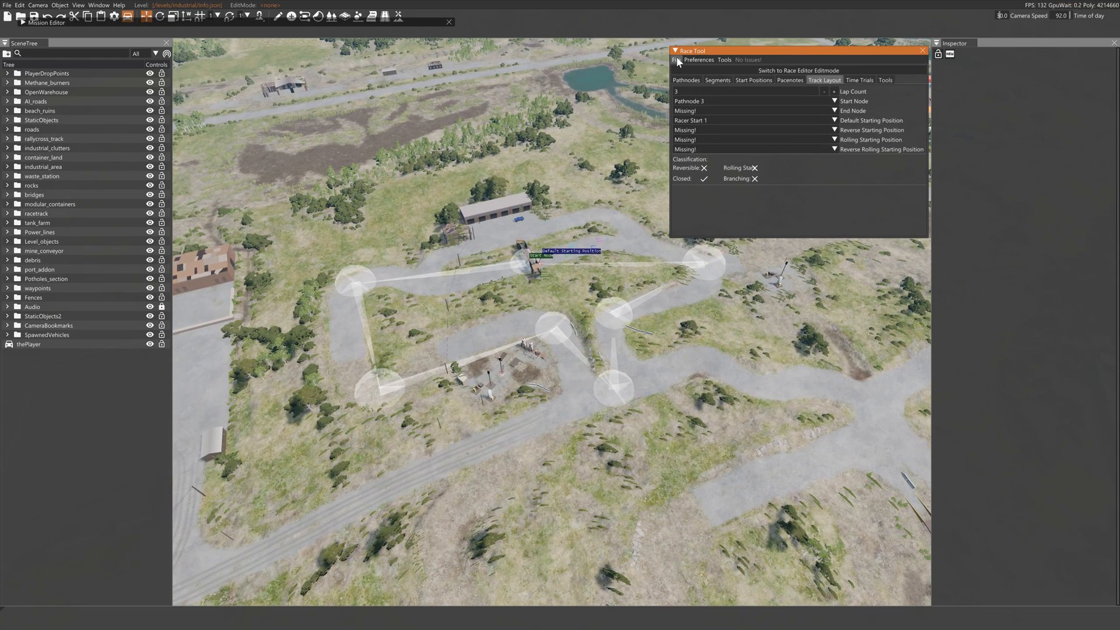
Step: Save the race as race.race.json in gameplay/missions/industrial/aiRace/003-Tutorialrace
{"action": "left_click", "coordinate": [675, 59]}
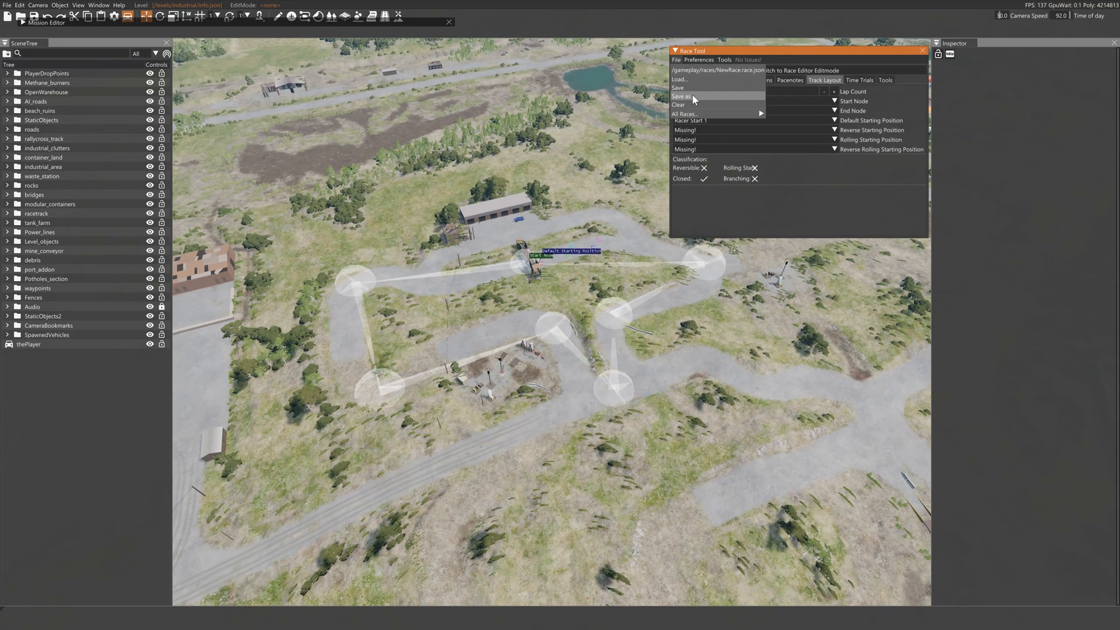
{"action": "left_click", "coordinate": [681, 97]}
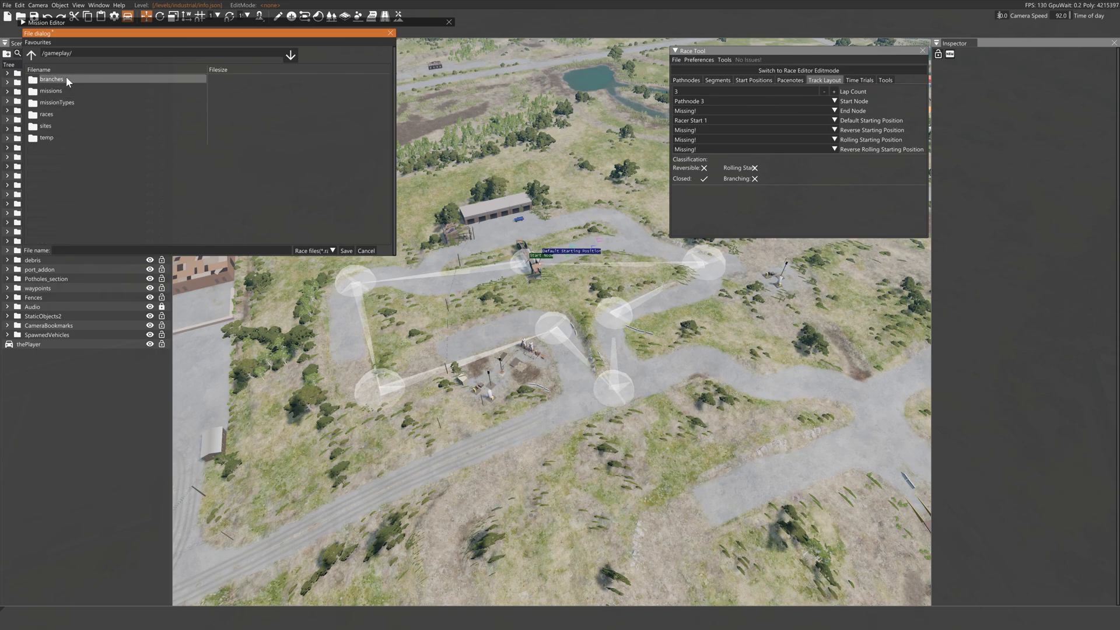
{"action": "double_click", "coordinate": [50, 90]}
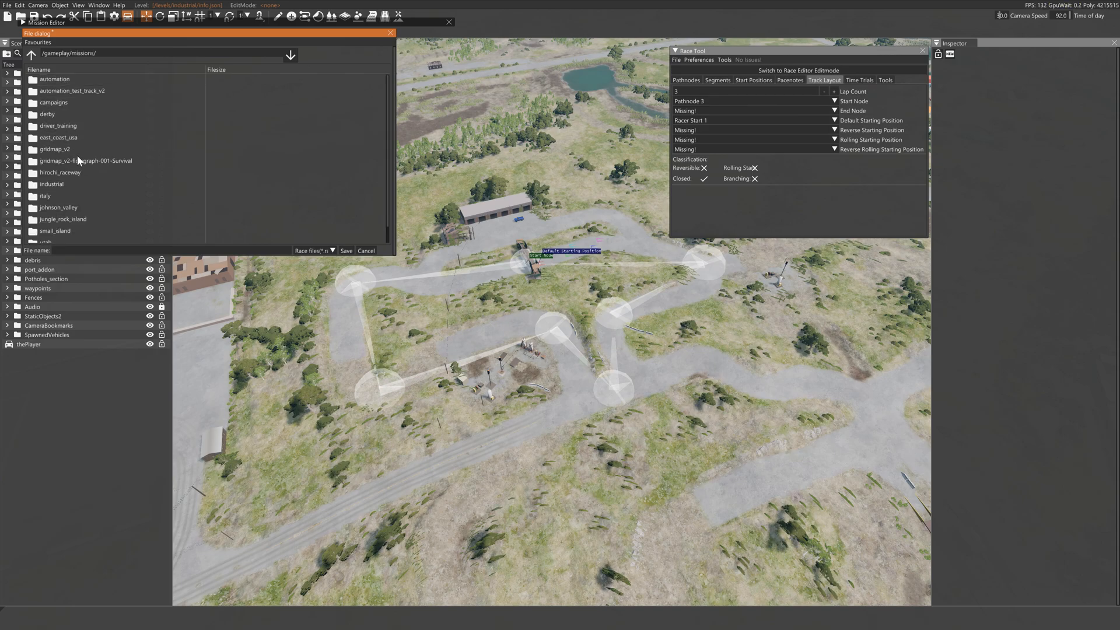
{"action": "mouse_move", "coordinate": [69, 202]}
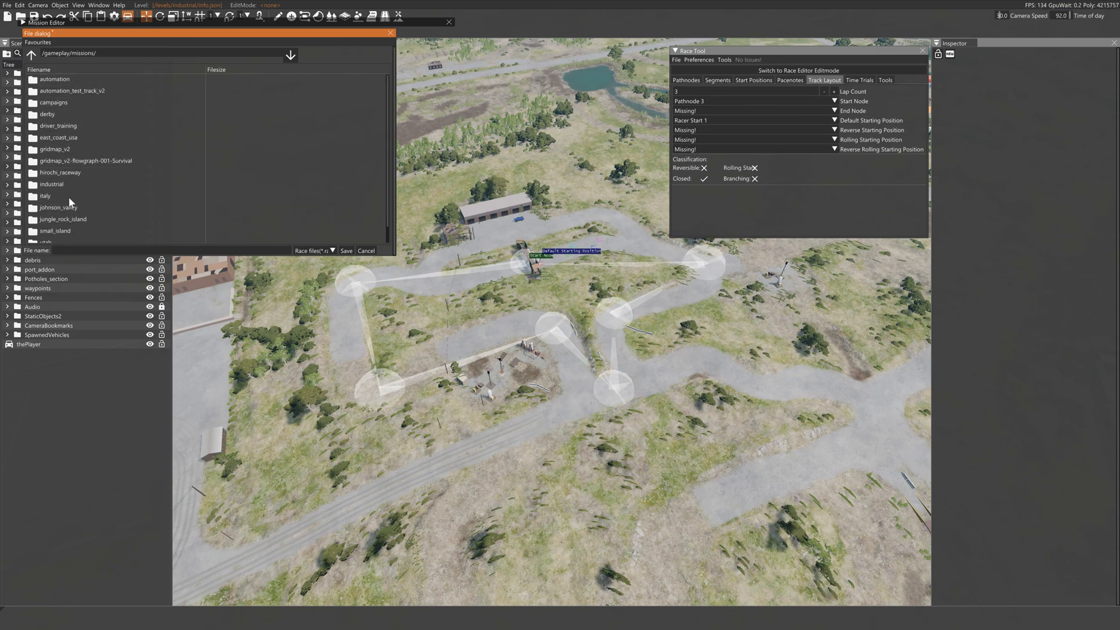
{"action": "double_click", "coordinate": [50, 185]}
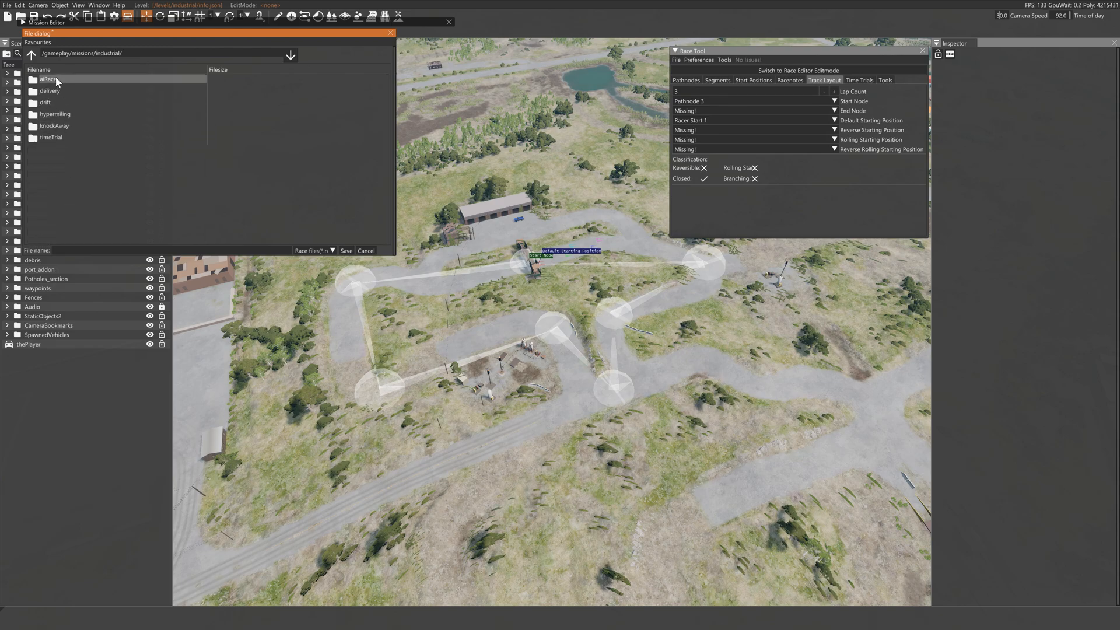
{"action": "double_click", "coordinate": [46, 78]}
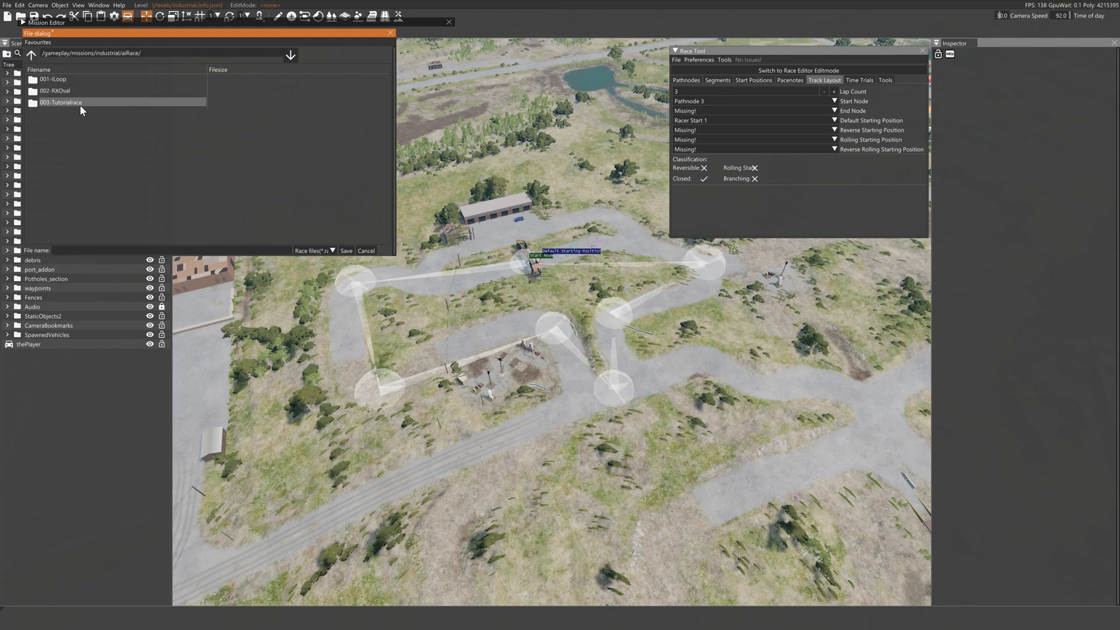
{"action": "double_click", "coordinate": [62, 103]}
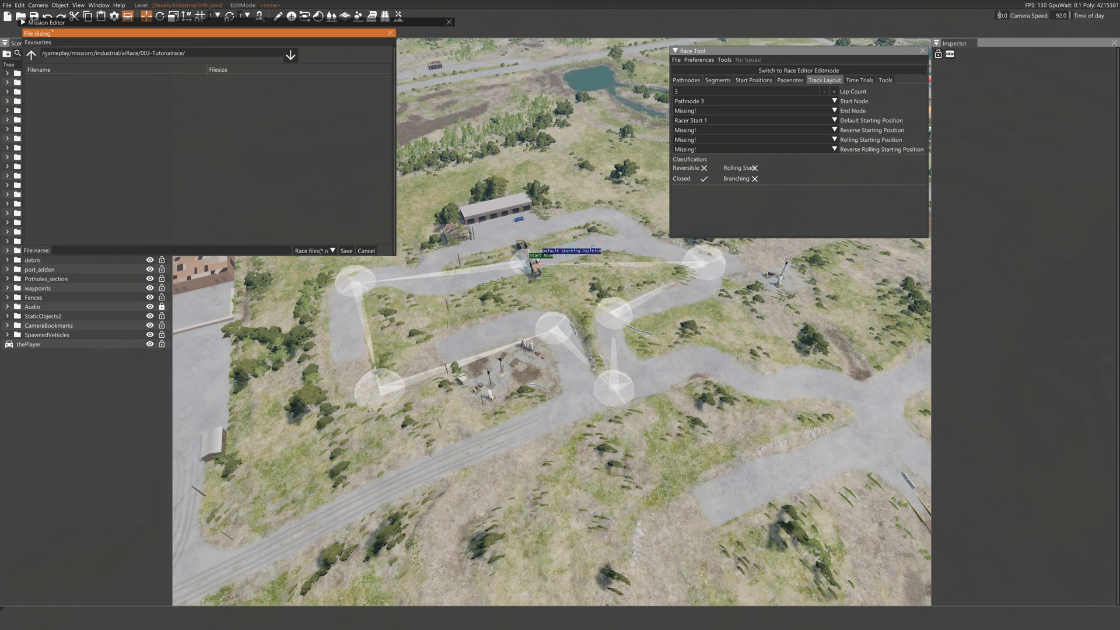
{"action": "type", "text": "race"}
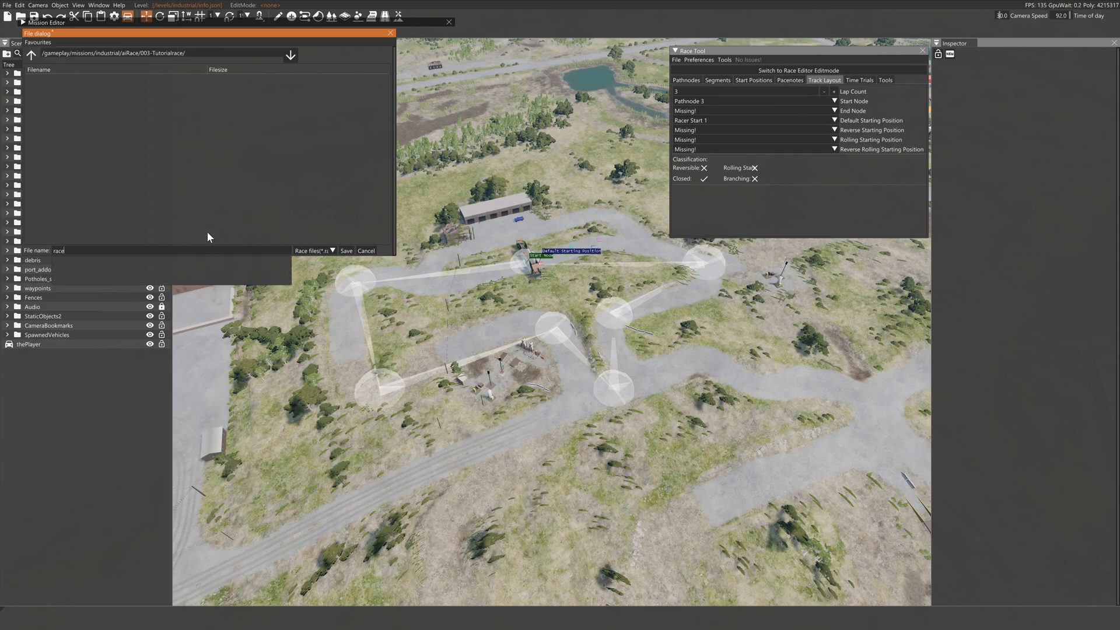
{"action": "left_click", "coordinate": [365, 251]}
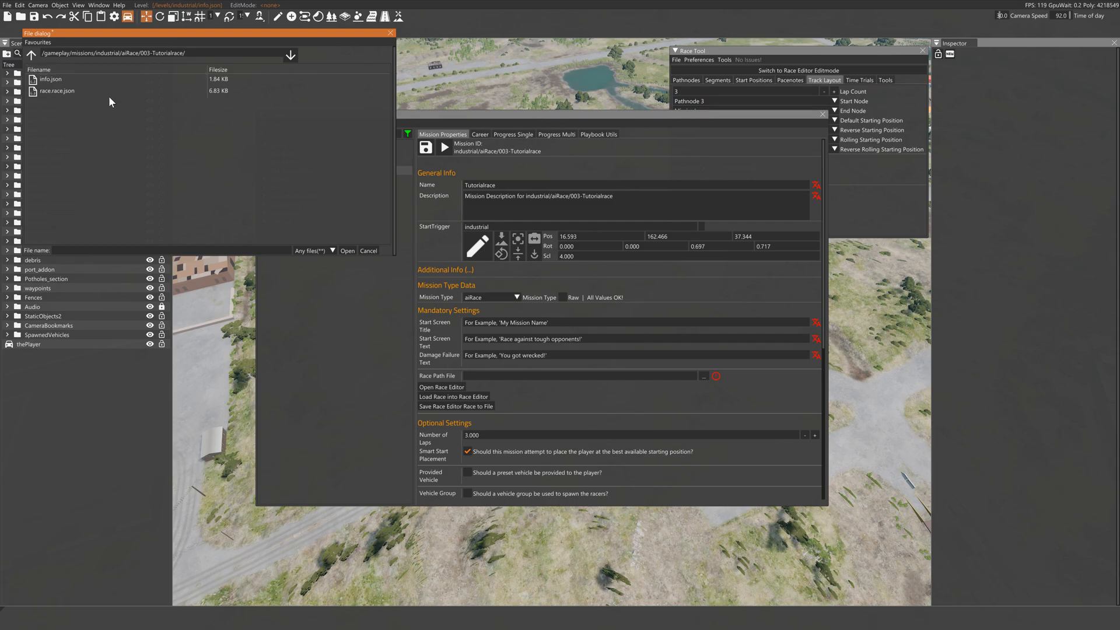
Step: Set race.race.json as Race Path File and provide a 200BX coupe base_M vehicle
{"action": "left_click", "coordinate": [57, 91]}
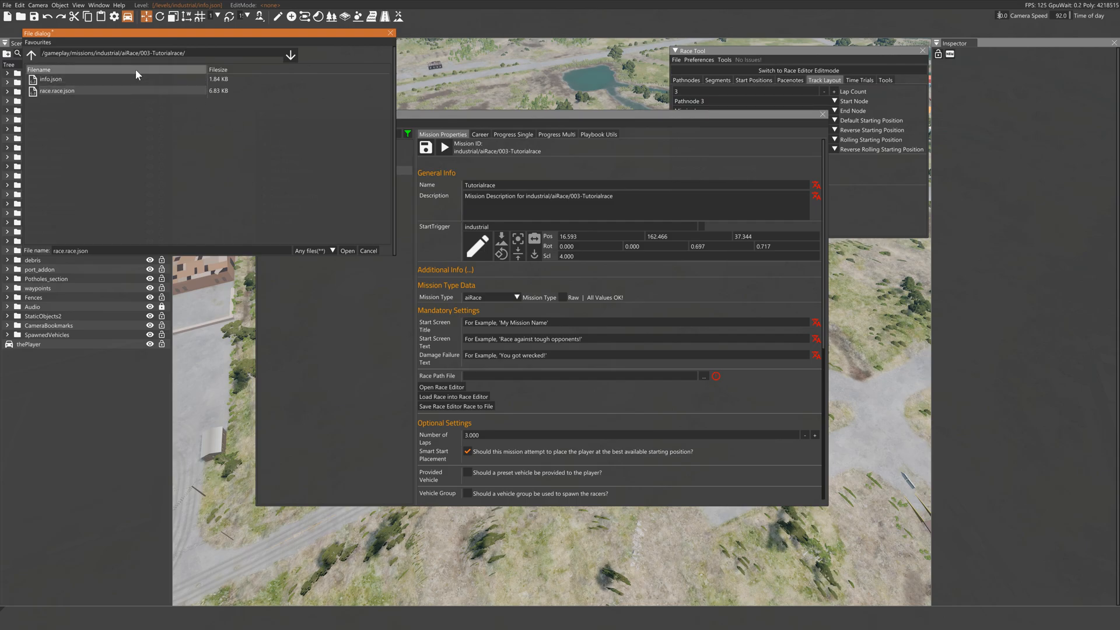
{"action": "left_click", "coordinate": [347, 250]}
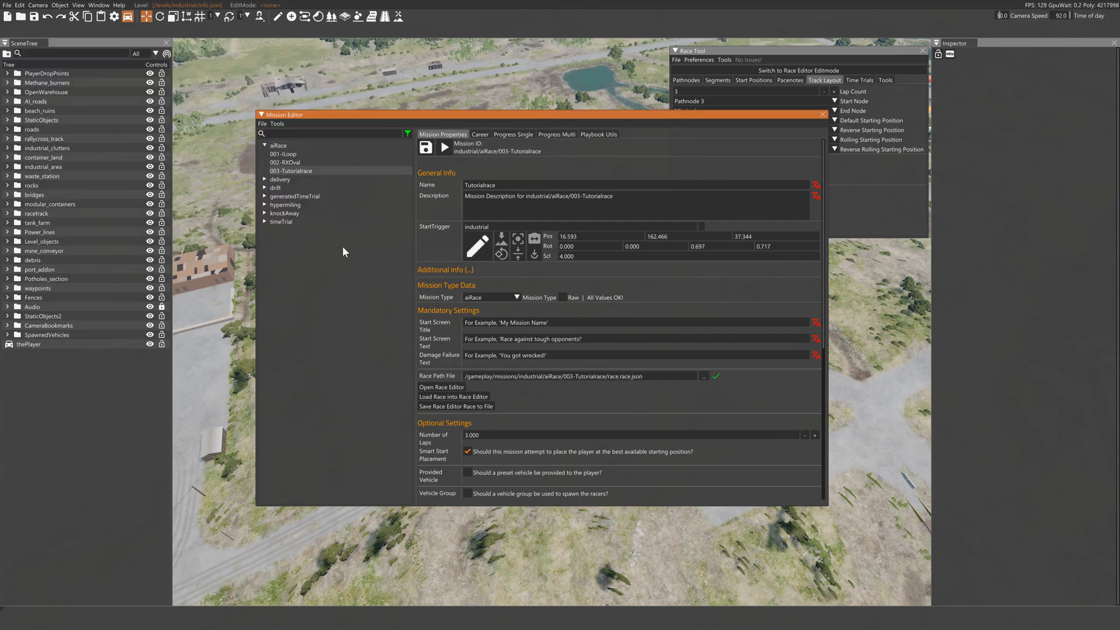
{"action": "scroll", "scroll_direction": "down", "scroll_amount": 3}
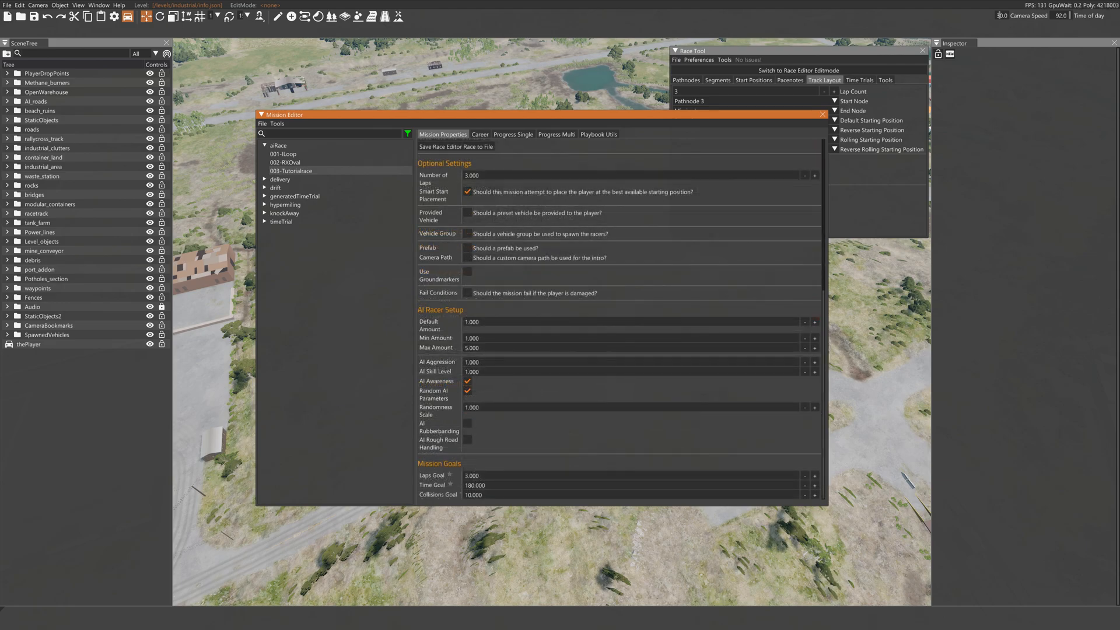
{"action": "mouse_move", "coordinate": [571, 213]}
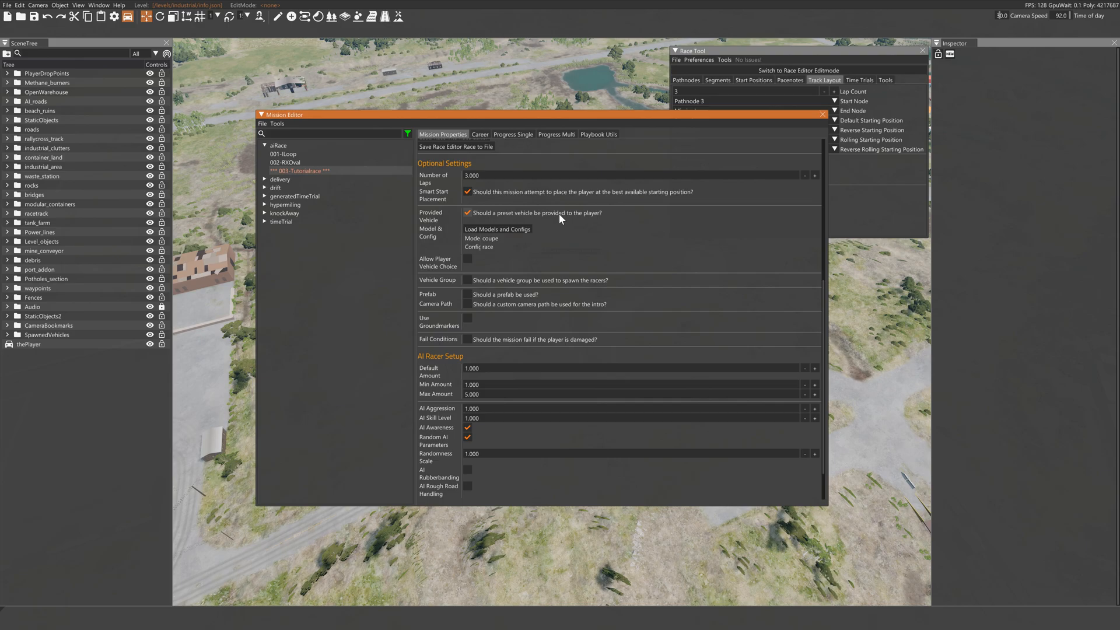
{"action": "left_click", "coordinate": [497, 228]}
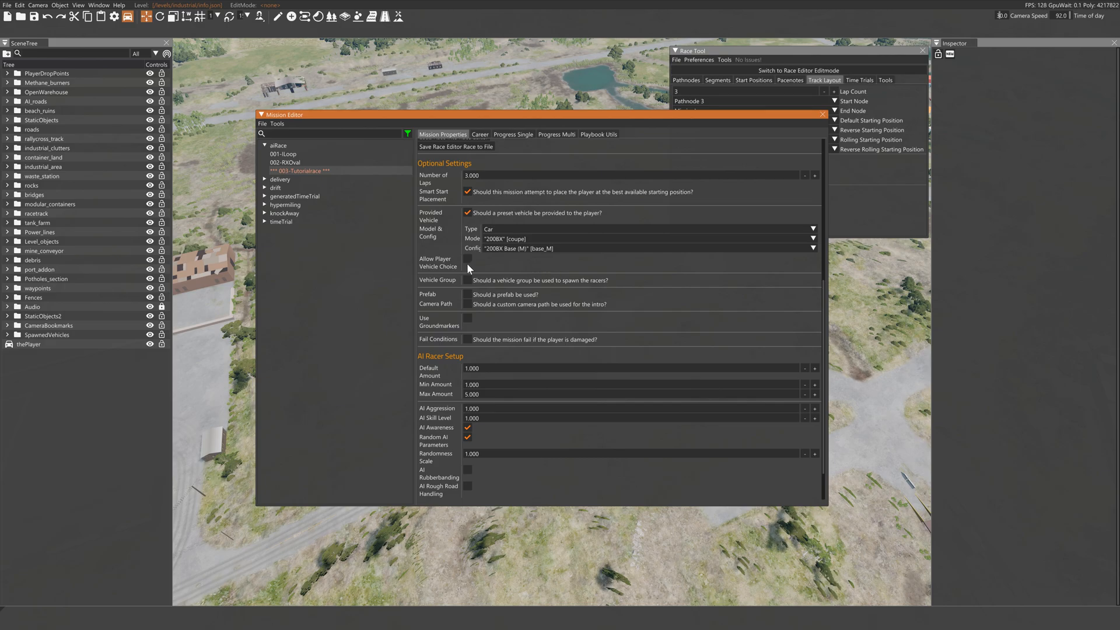
{"action": "left_click", "coordinate": [466, 259]}
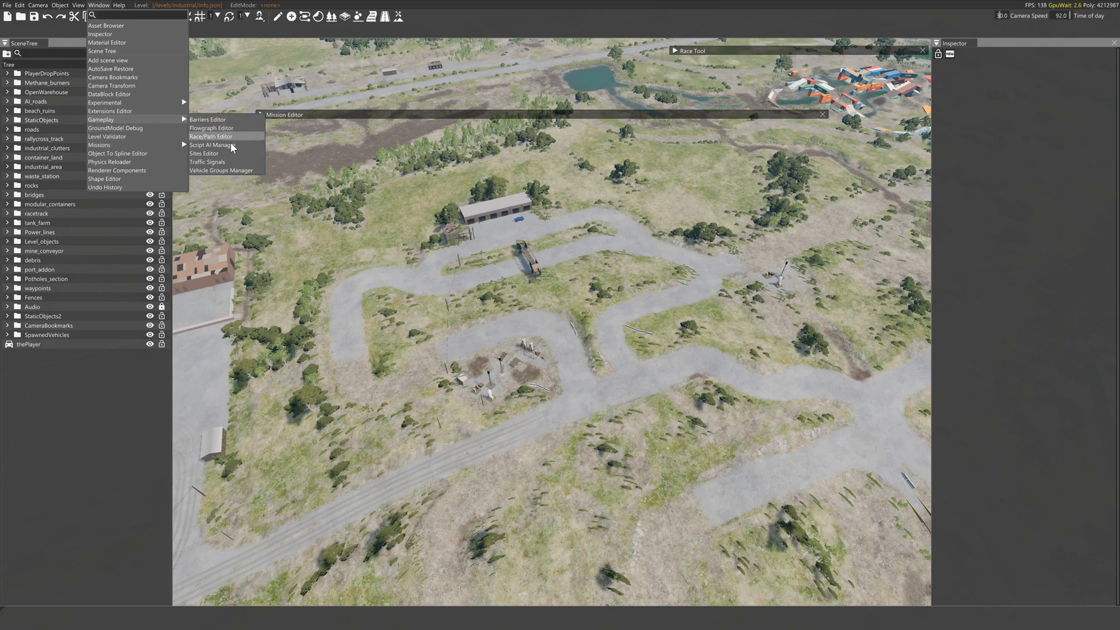
Step: In the Vehicle Groups Manager, set Vehicle #1 to an Ibishu Pessima with a configuration
{"action": "left_click", "coordinate": [222, 170]}
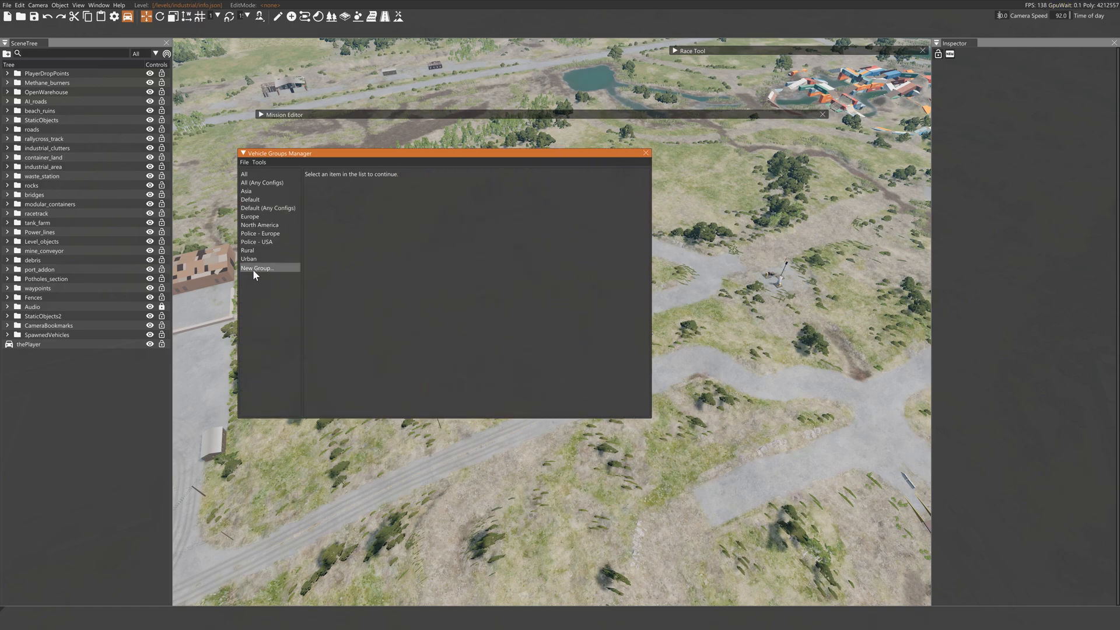
{"action": "left_click", "coordinate": [257, 268]}
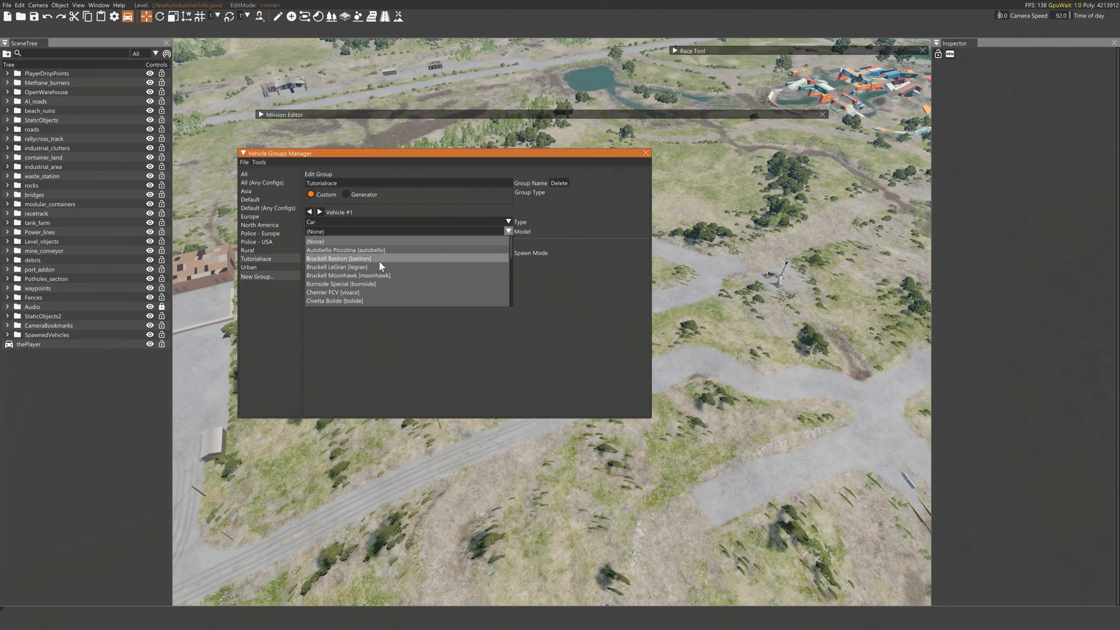
{"action": "scroll", "scroll_direction": "down", "scroll_amount": 3}
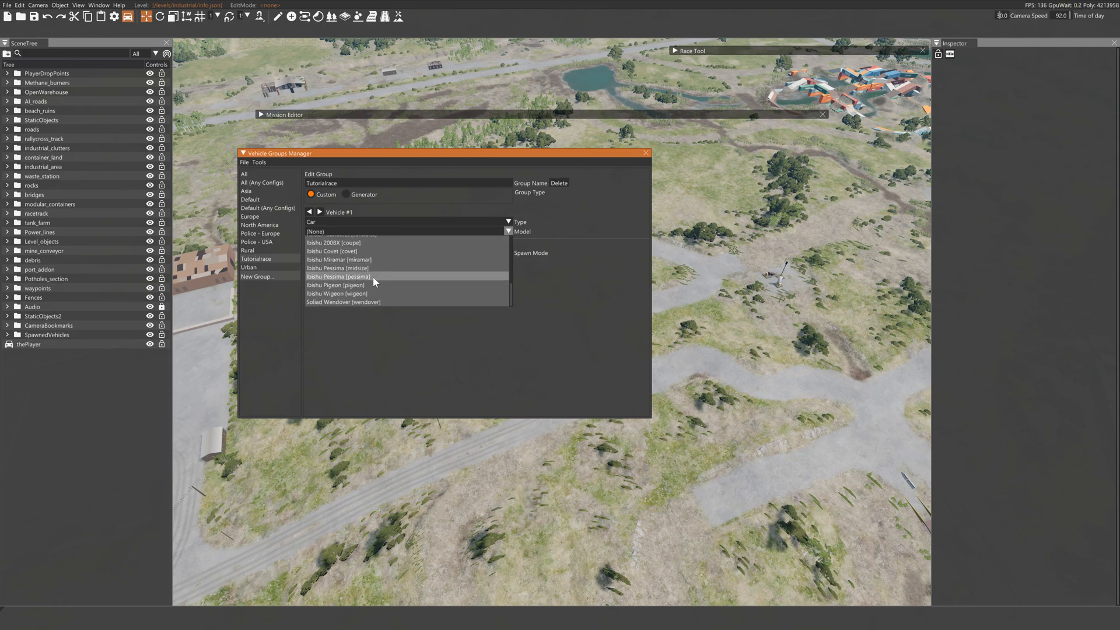
{"action": "left_click", "coordinate": [338, 276]}
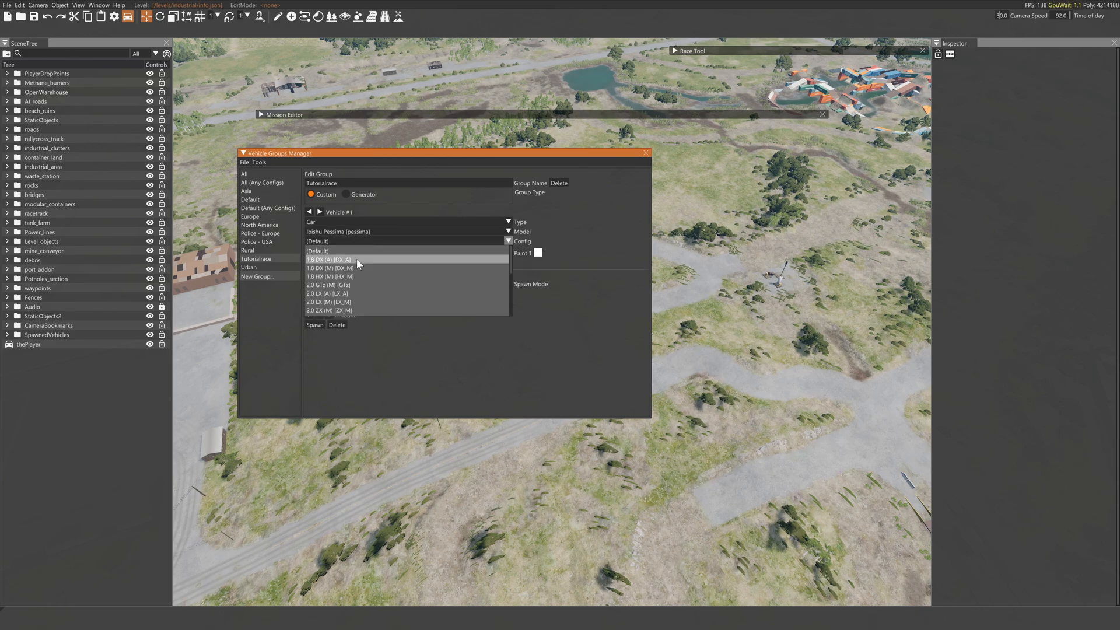
{"action": "left_click", "coordinate": [328, 259]}
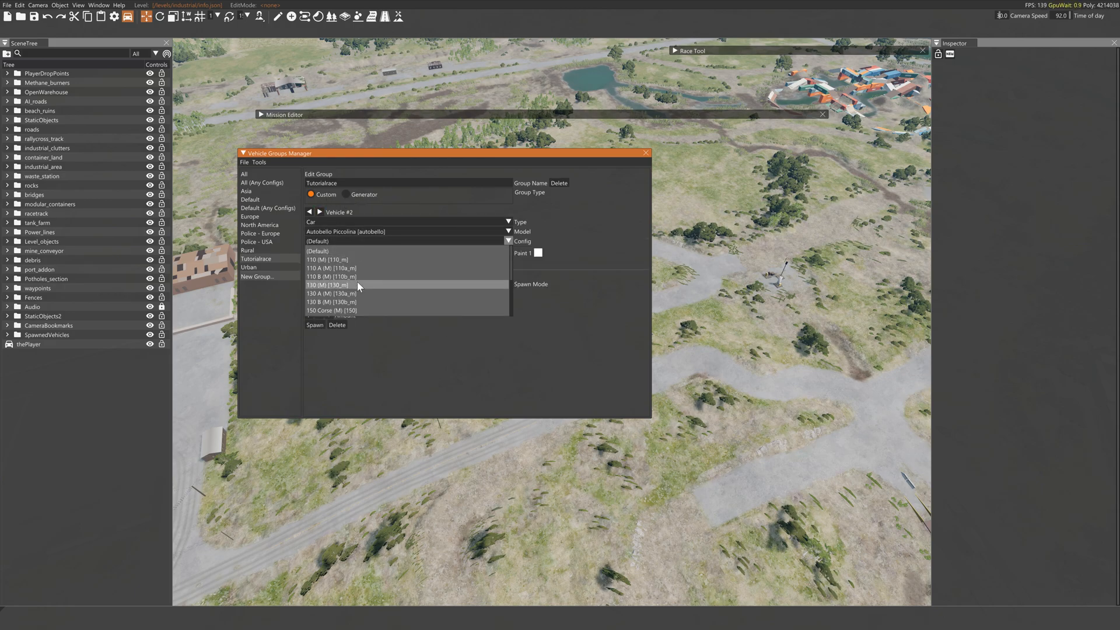
Step: Give Vehicle #2 the Piccolina 130 (M) config and set Vehicle #3 to a Bruckell LeGran Regulier (M)
{"action": "left_click", "coordinate": [326, 284]}
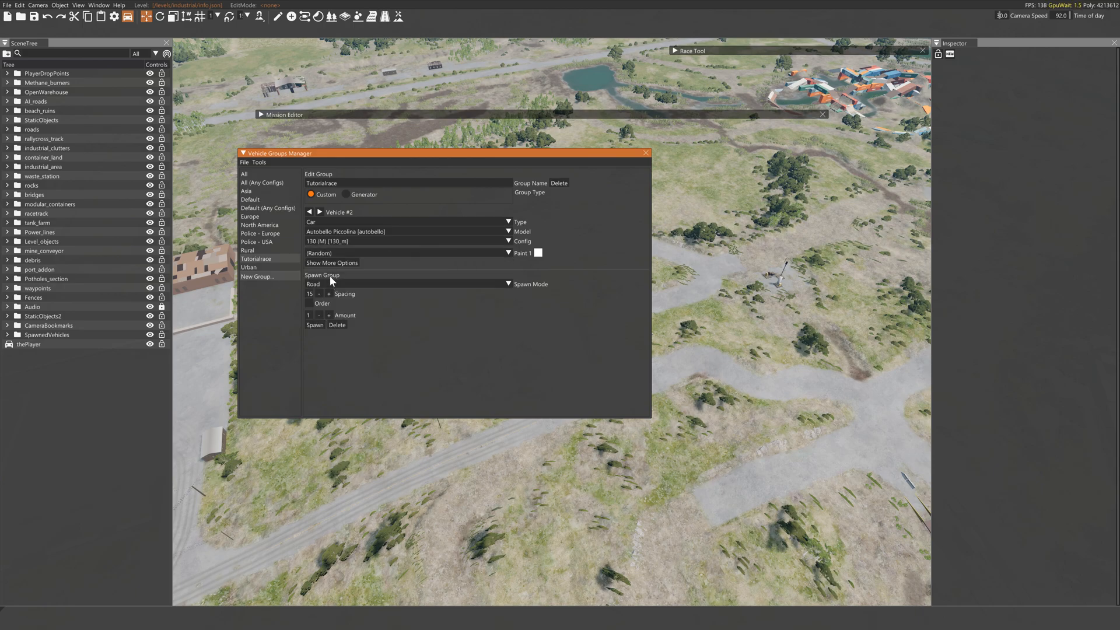
{"action": "left_click", "coordinate": [508, 231]}
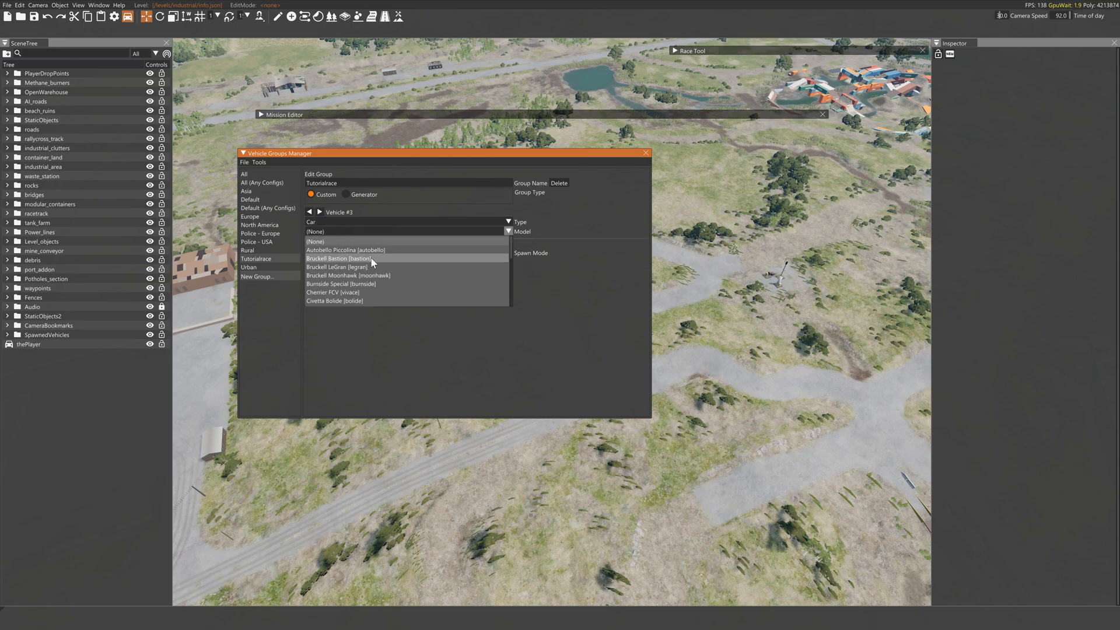
{"action": "left_click", "coordinate": [336, 266]}
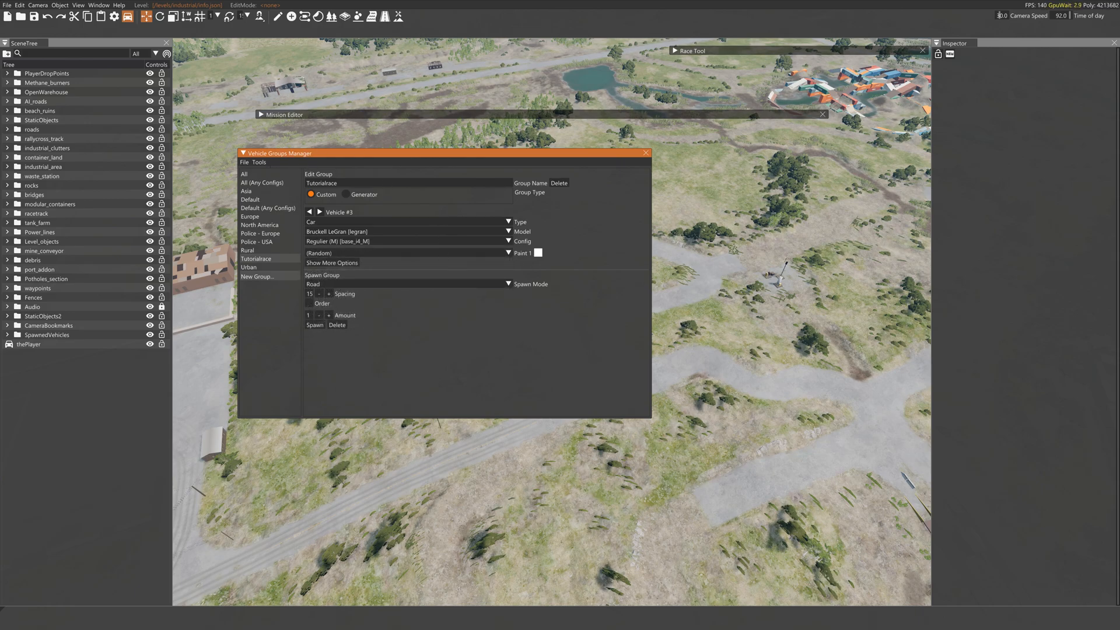
{"action": "left_click", "coordinate": [244, 162]}
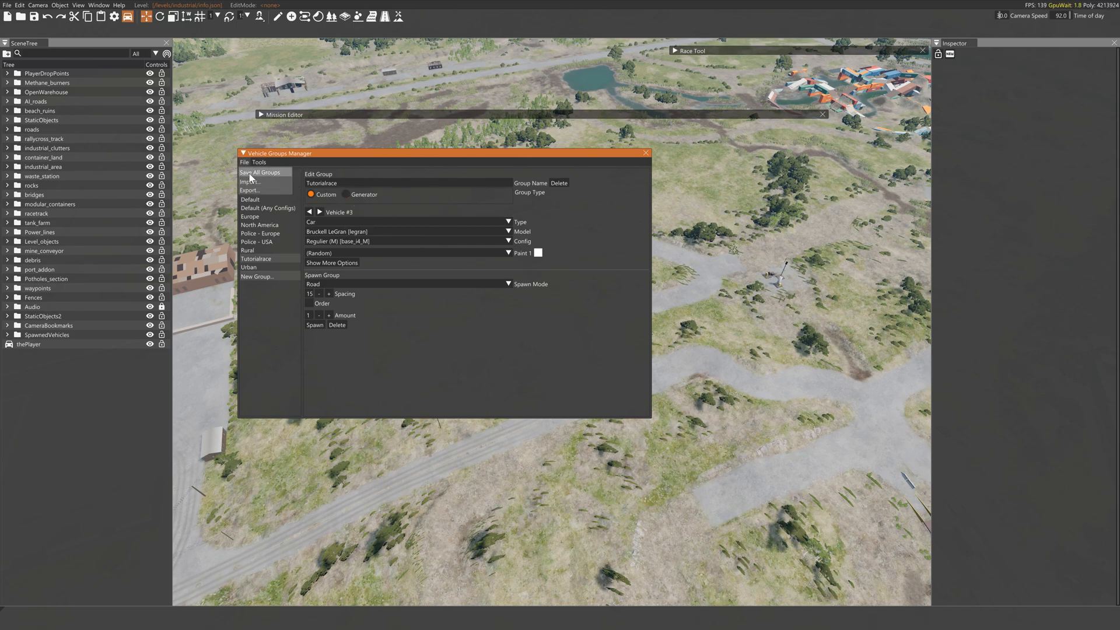
Step: Save all vehicle groups as racers.vehGroup.json in the Tutorialrace mission folder
{"action": "left_click", "coordinate": [250, 182]}
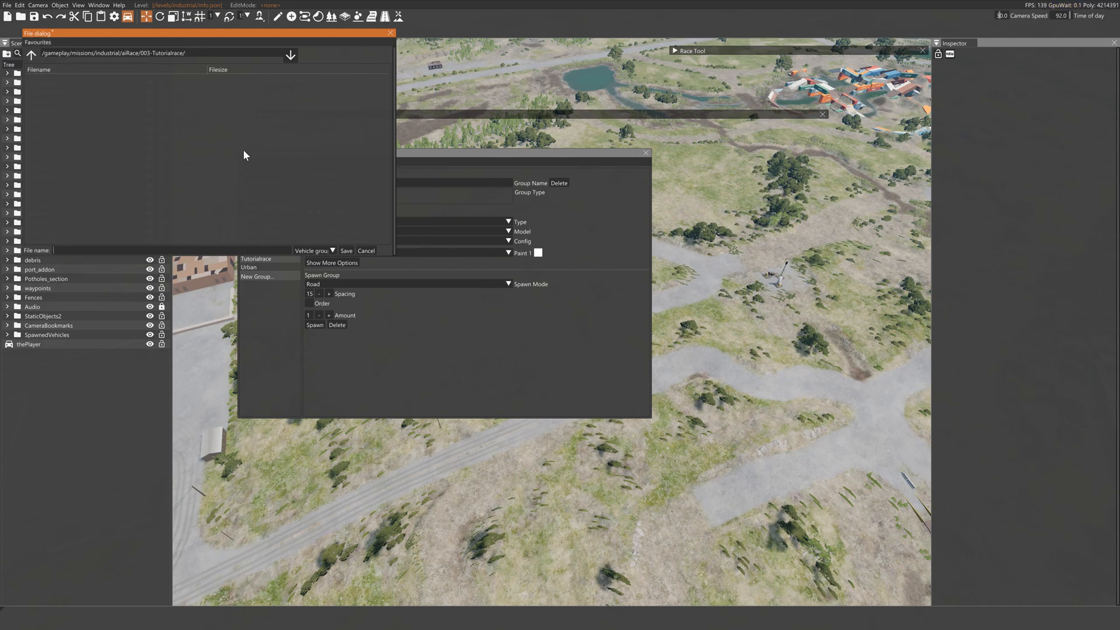
{"action": "type", "text": "racers"}
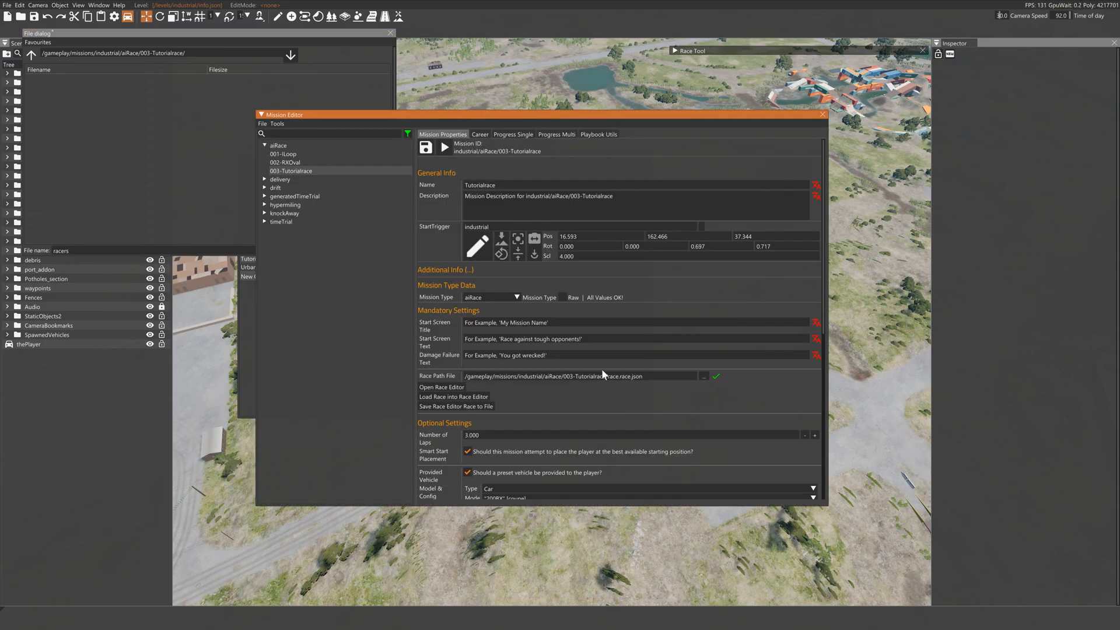
{"action": "scroll", "scroll_direction": "down", "scroll_amount": 3}
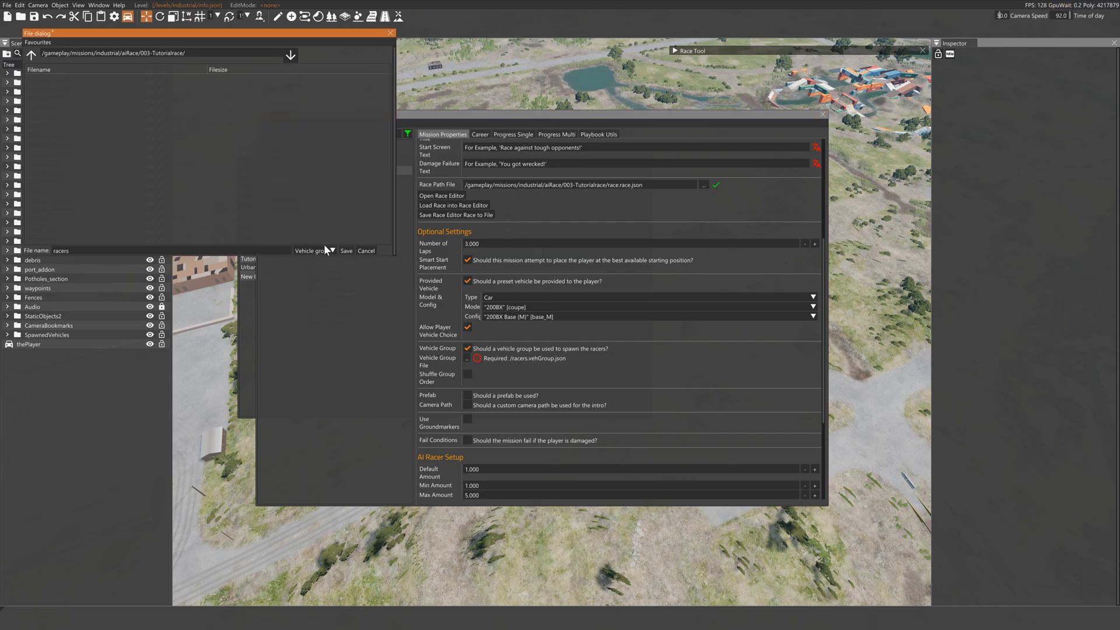
{"action": "left_click", "coordinate": [345, 251]}
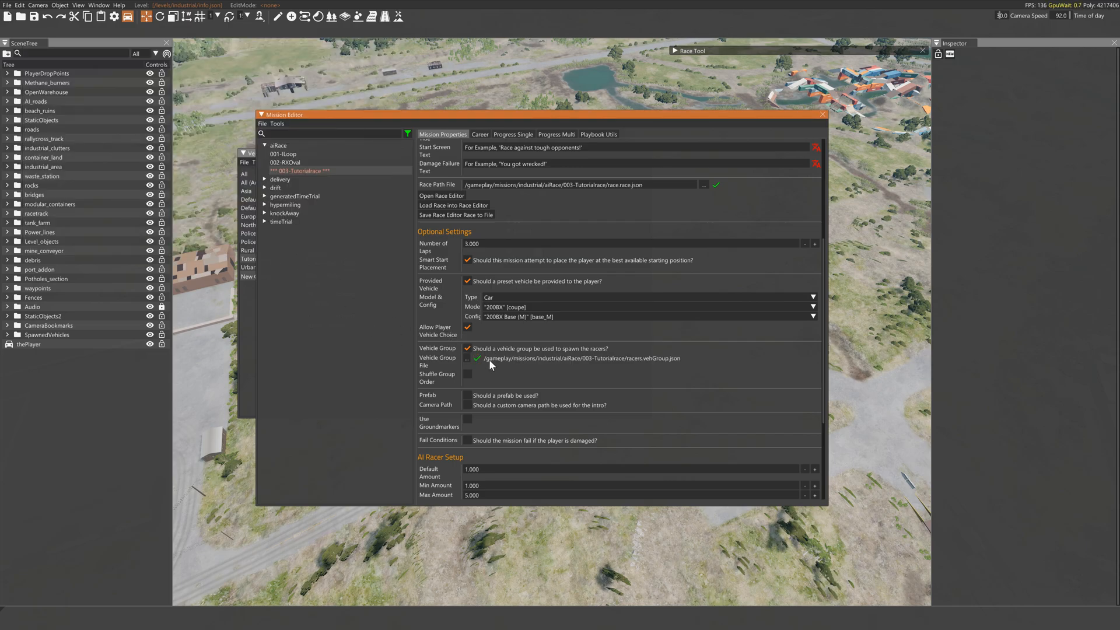
Step: Link racers.vehGroup.json as the mission's Vehicle Group File with Shuffle Group Order ticked
{"action": "left_click", "coordinate": [467, 377]}
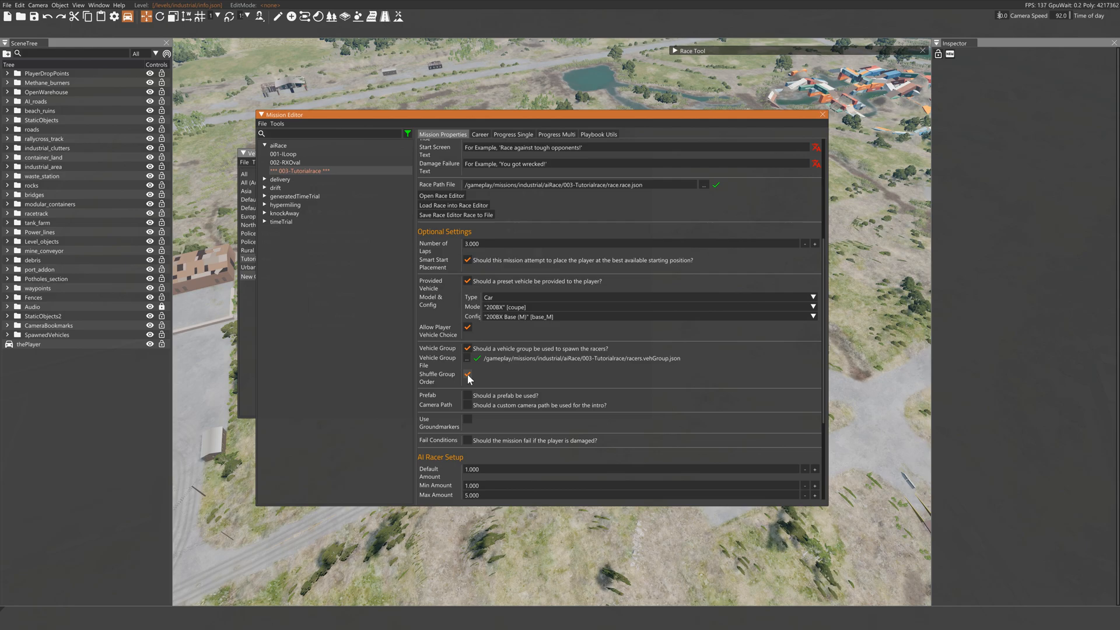
{"action": "left_click", "coordinate": [467, 374]}
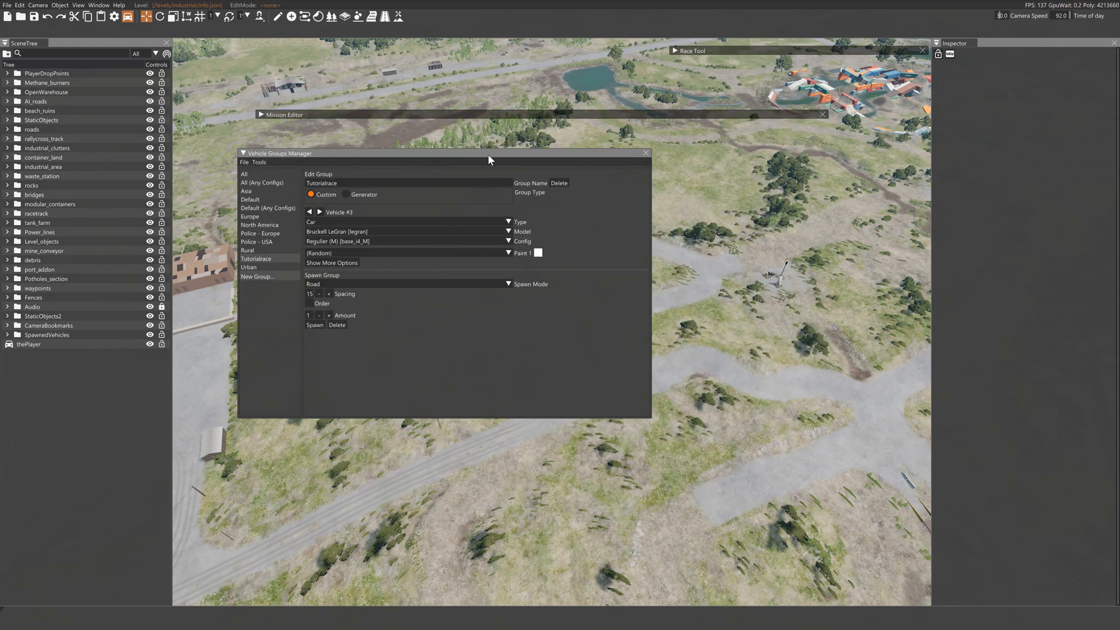
Step: Place six barrier_concrete1.dae copies along the dirt track from the Asset Browser
{"action": "left_click", "coordinate": [645, 152]}
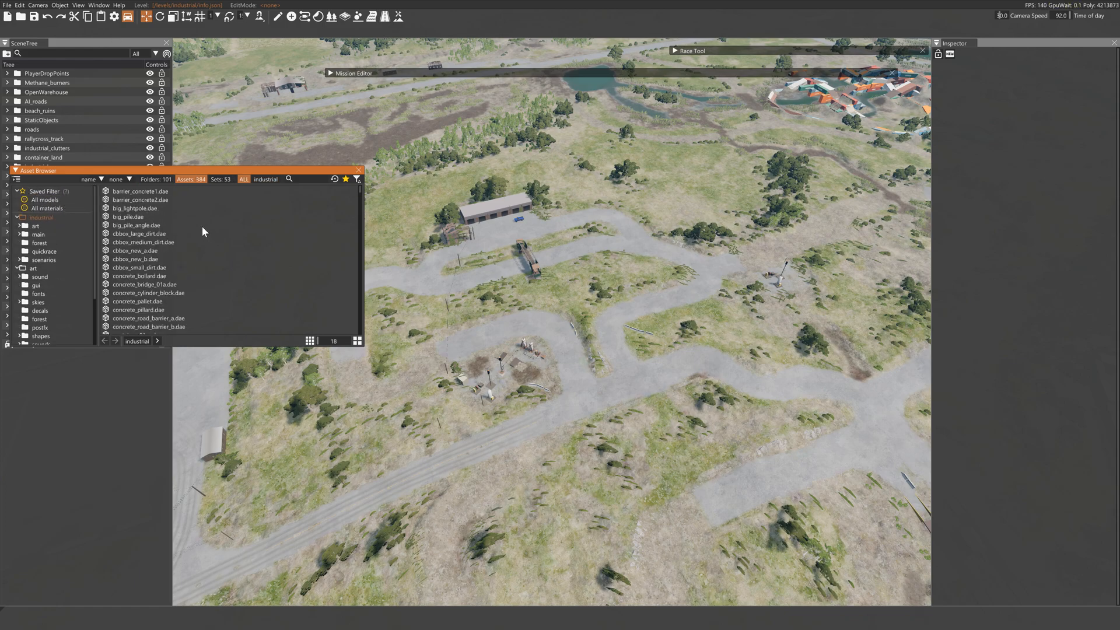
{"action": "left_click", "coordinate": [140, 190]}
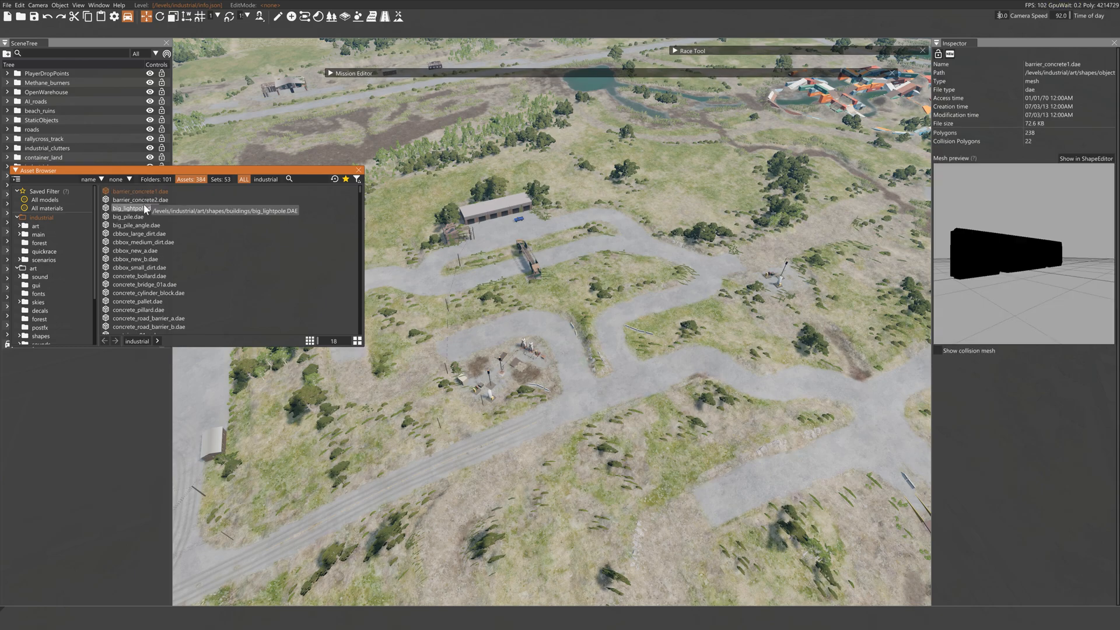
{"action": "left_click", "coordinate": [141, 199]}
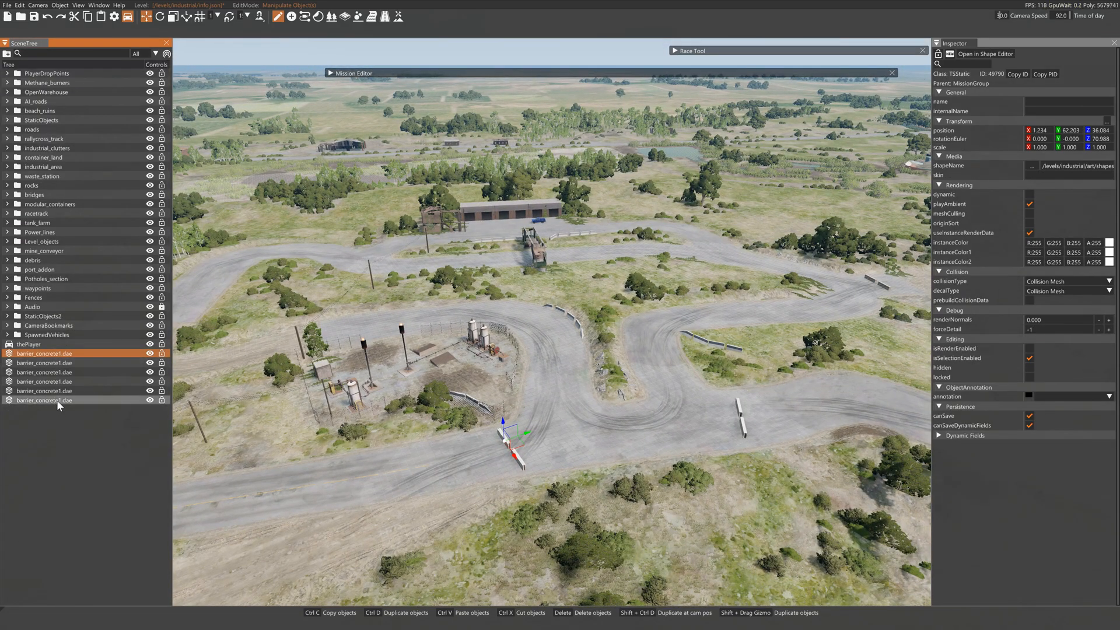
Step: Group the six barriers into one SimGroup and start packing it into a prefab
{"action": "left_click", "coordinate": [37, 400]}
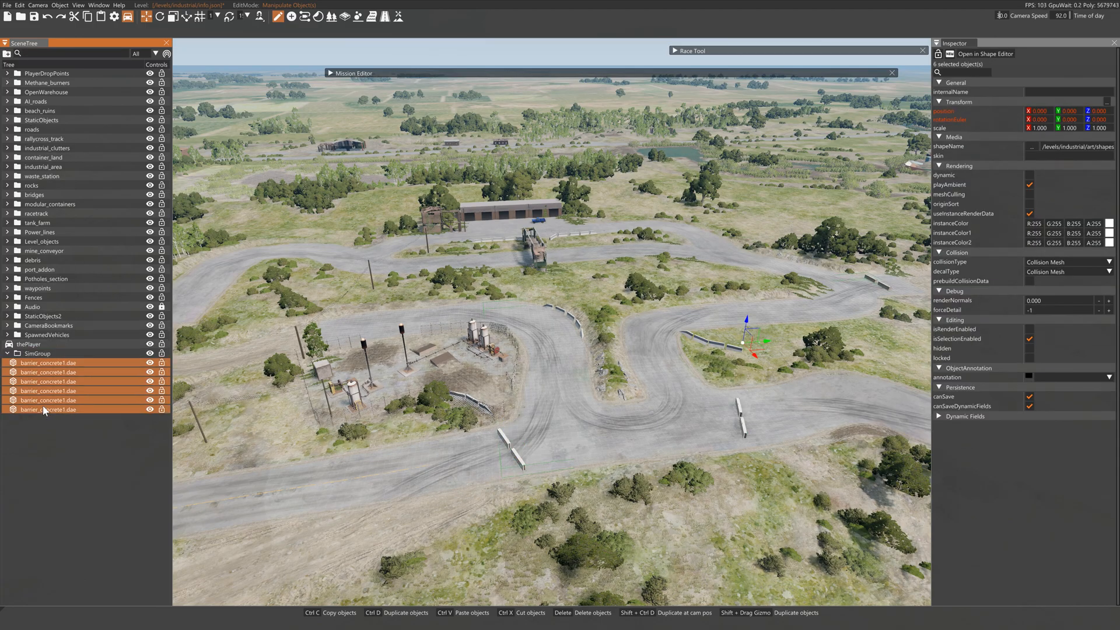
{"action": "right_click", "coordinate": [37, 352]}
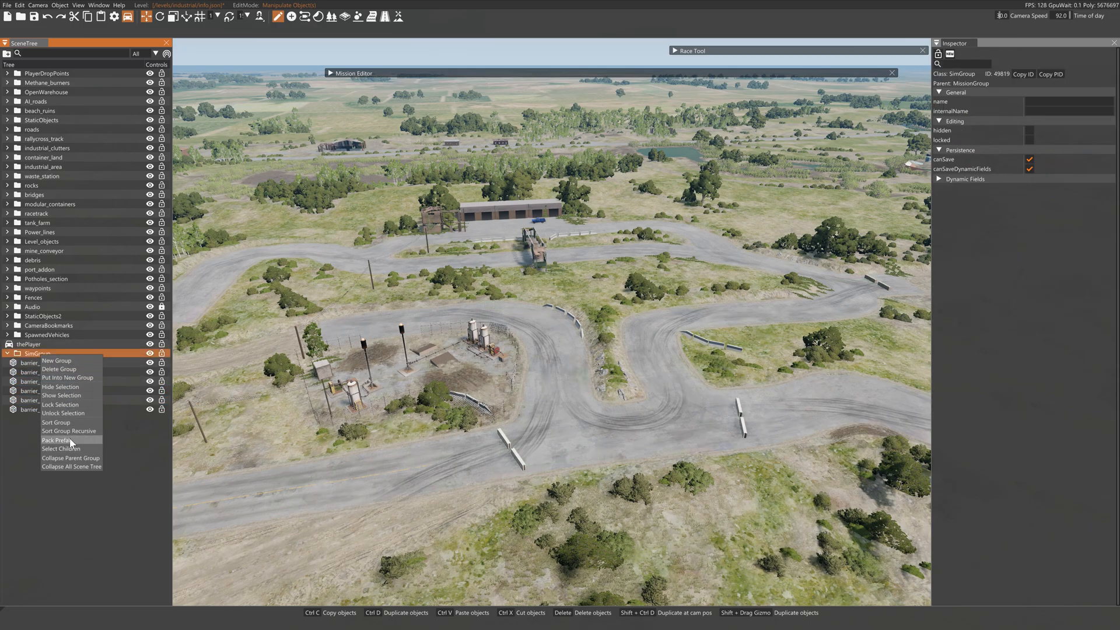
{"action": "left_click", "coordinate": [56, 440]}
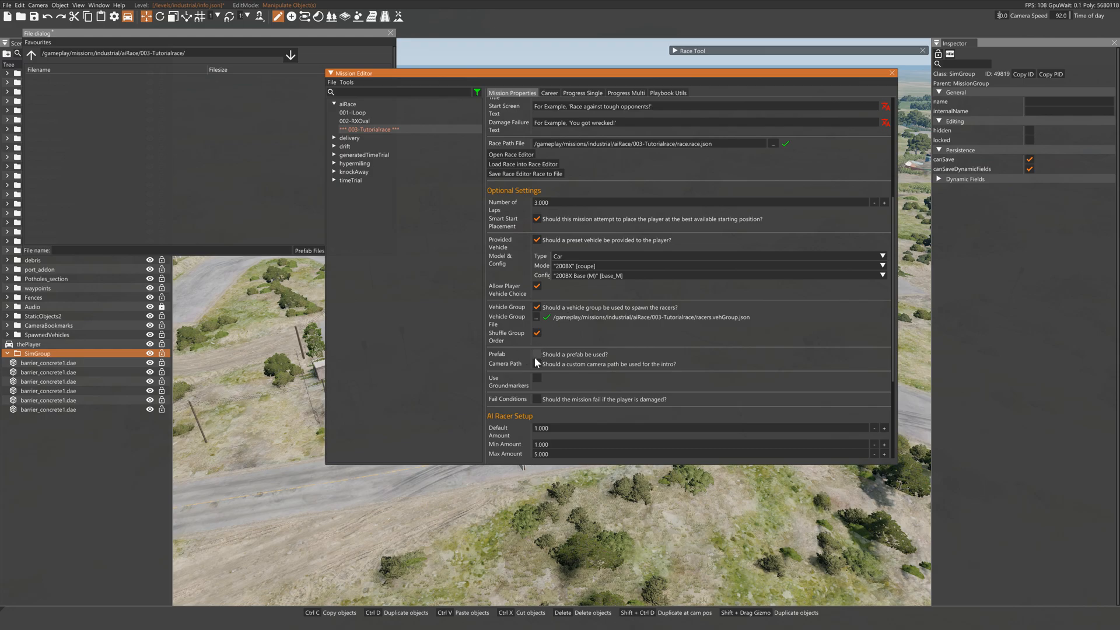
Step: Tick 'Should a prefab be used?' and name the mission prefab file deco
{"action": "left_click", "coordinate": [537, 355]}
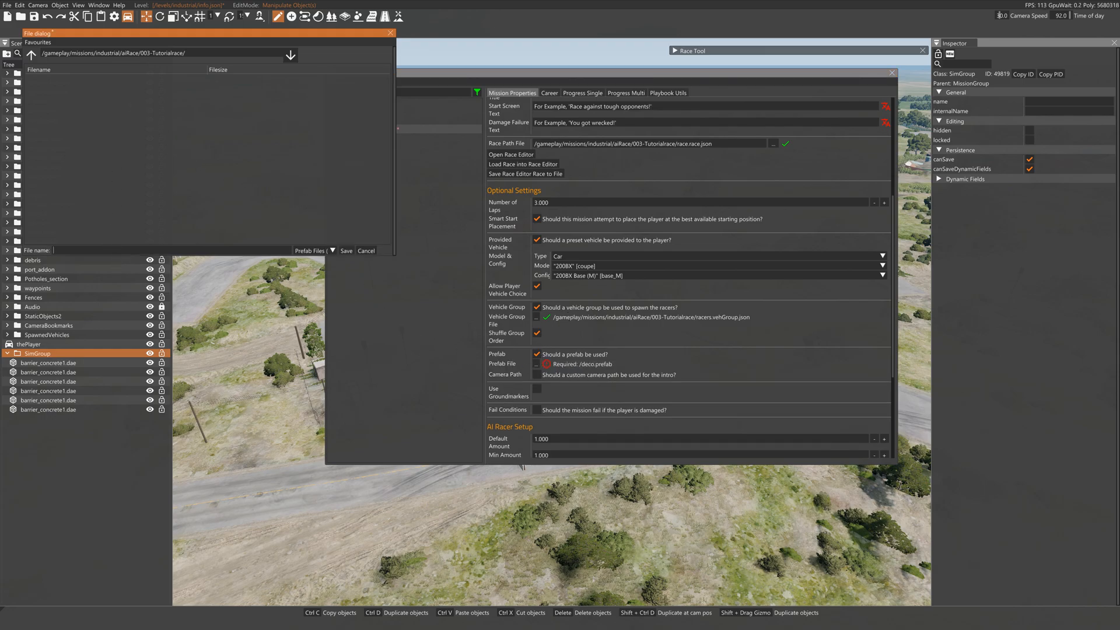
{"action": "type", "text": "deco"}
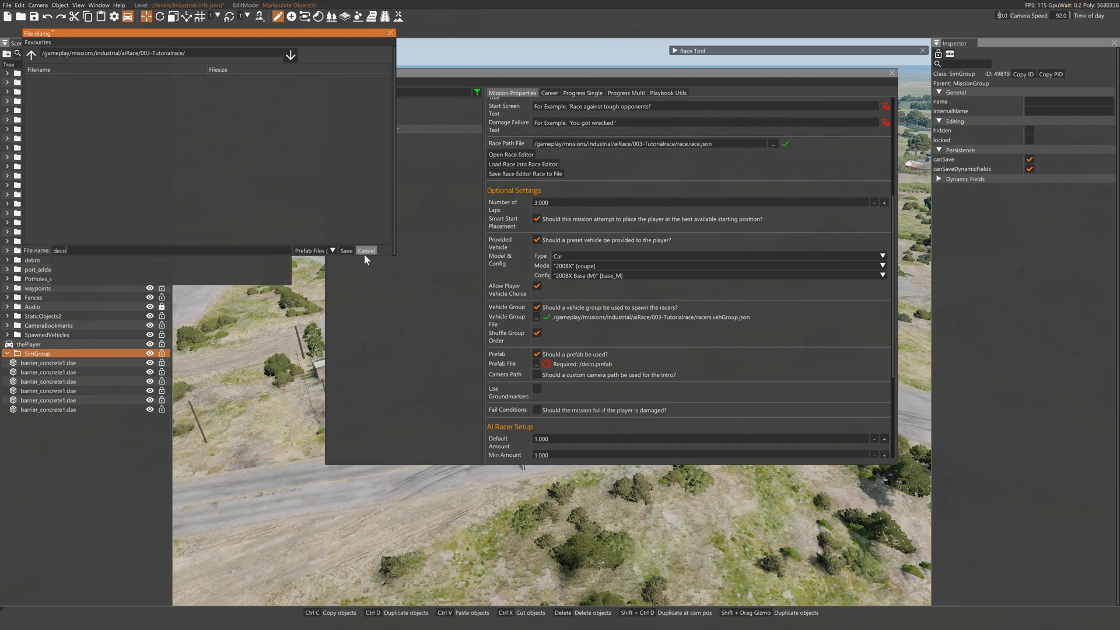
{"action": "left_click", "coordinate": [384, 17]}
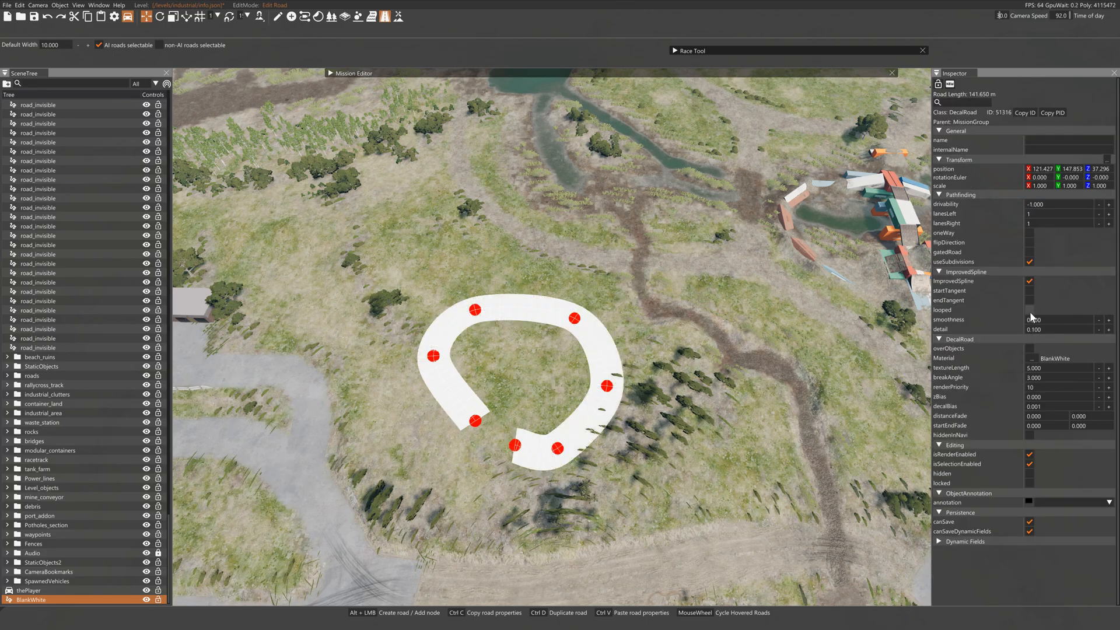
Step: Set the DecalRoad to drivability 1 and looped, then bring up its Material list
{"action": "left_click", "coordinate": [1061, 319]}
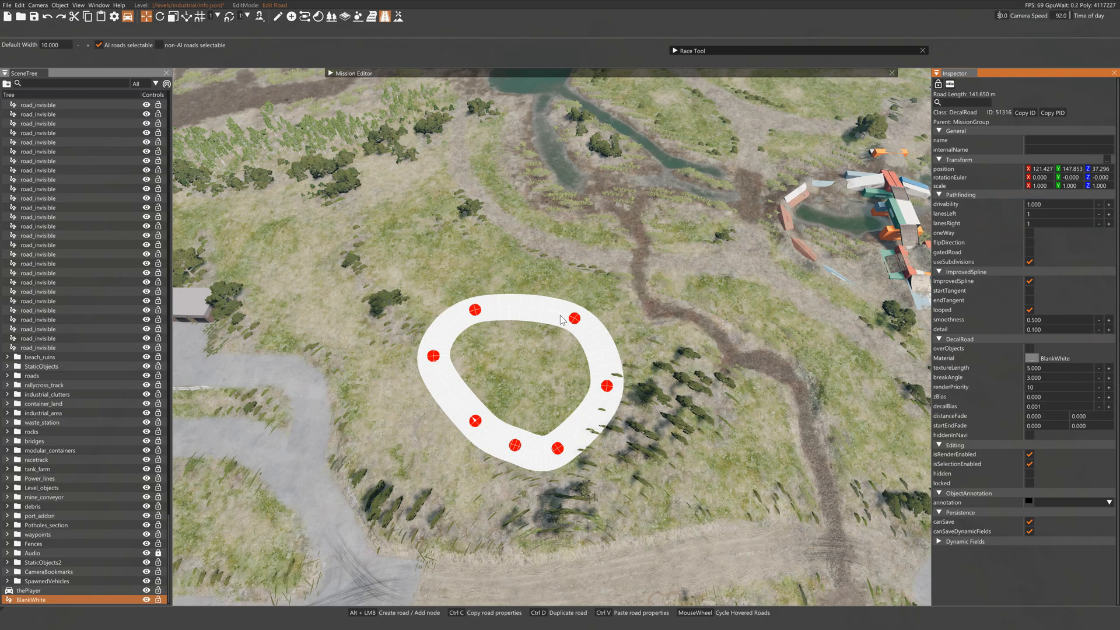
{"action": "left_click", "coordinate": [1064, 359]}
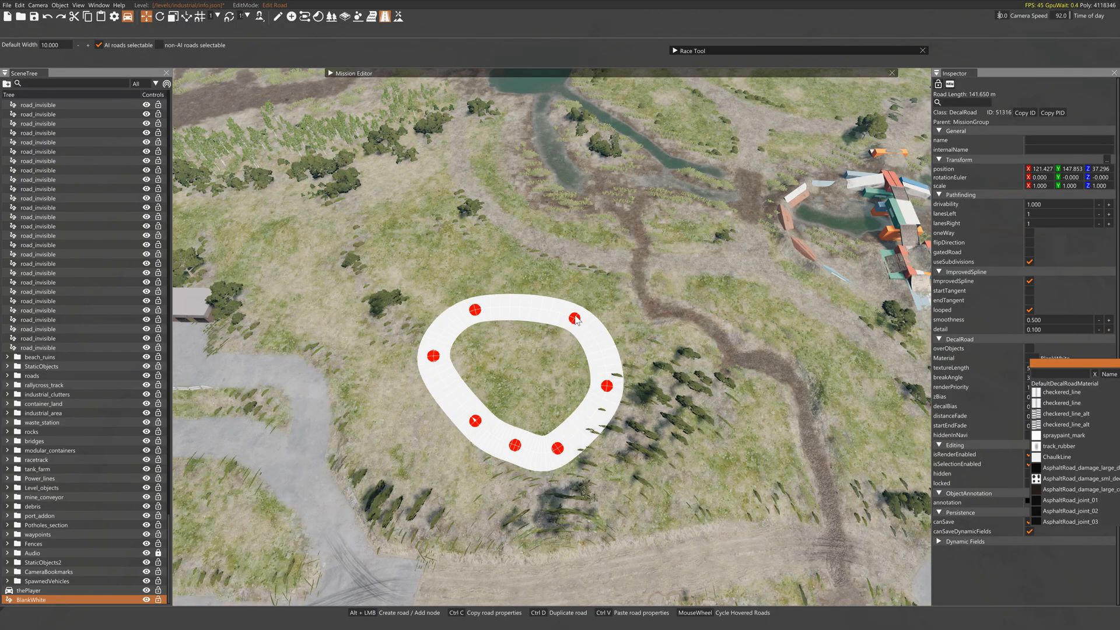